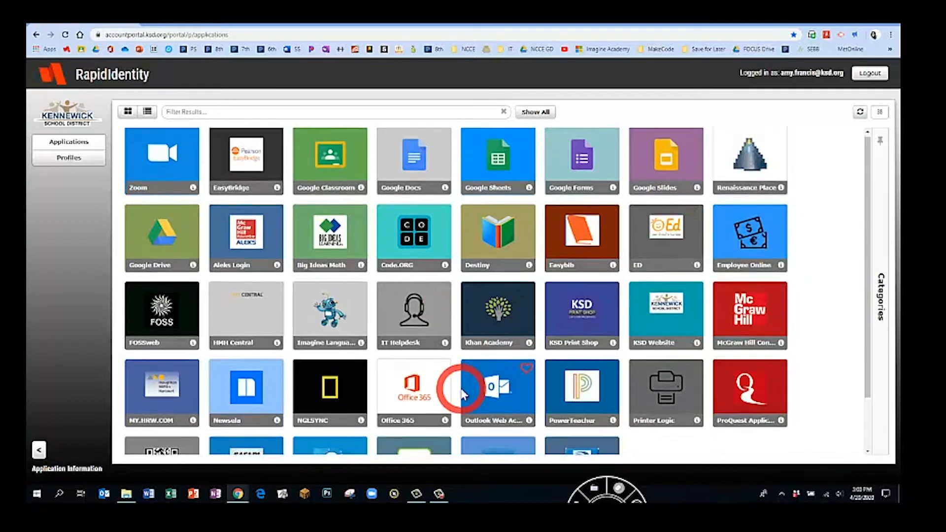
Step: Launch Office 365 from the RapidIdentity applications portal tiles
scroll("down", 3)
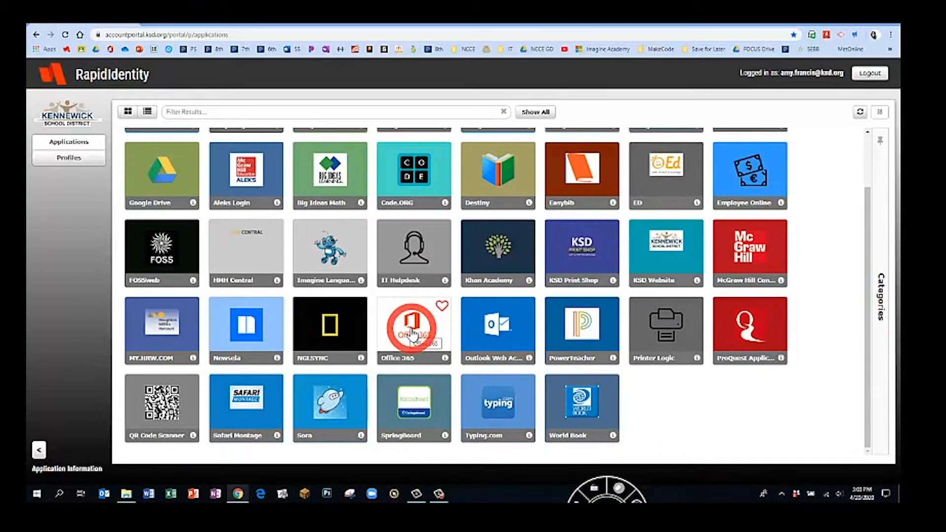
left_click(413, 326)
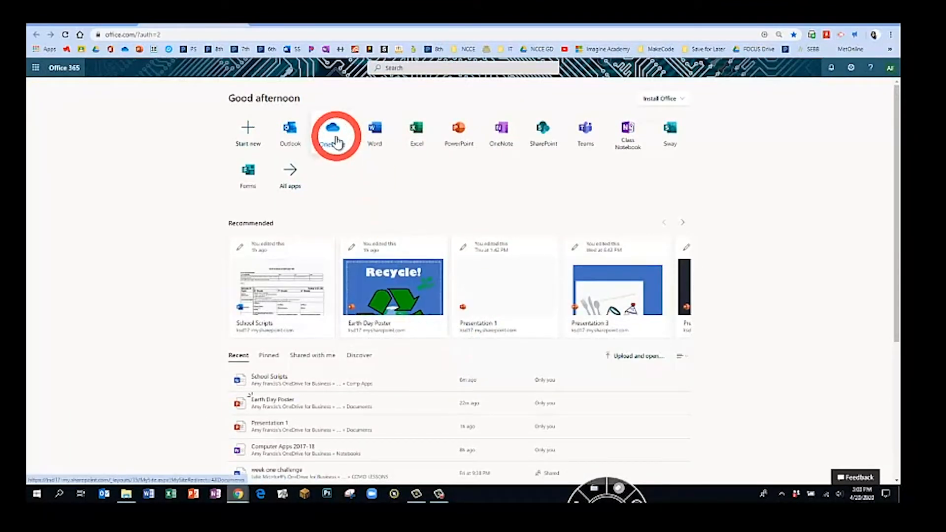
Step: Launch PowerPoint from the Office 365 app launcher and create a new blank presentation
left_click(832, 67)
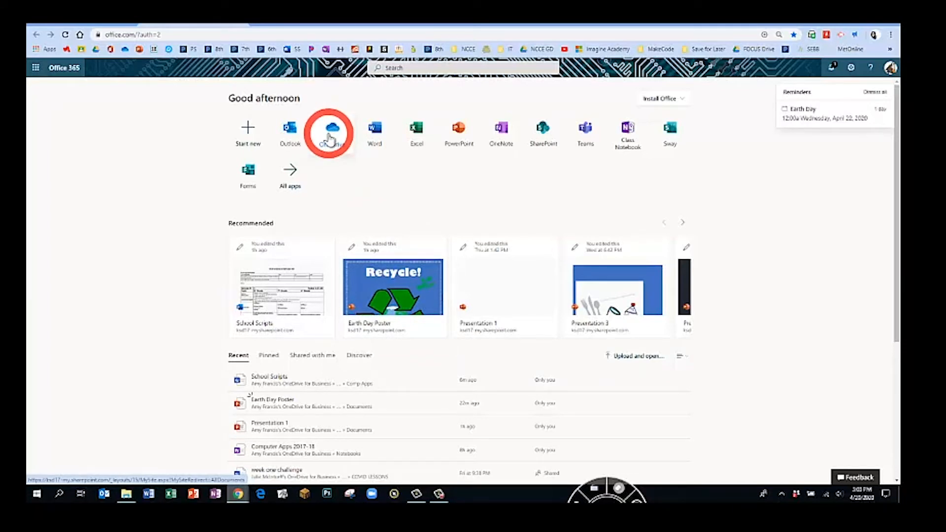
mouse_move(459, 133)
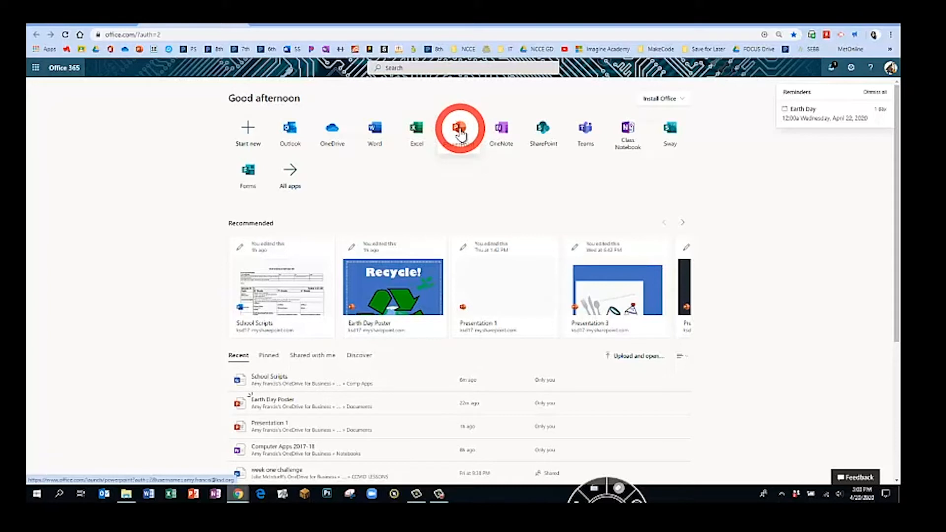
left_click(460, 127)
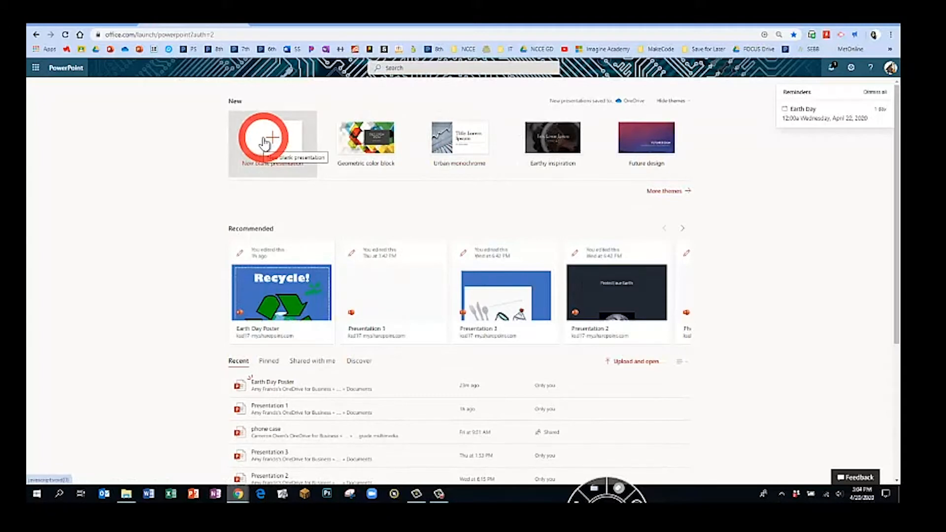
left_click(272, 137)
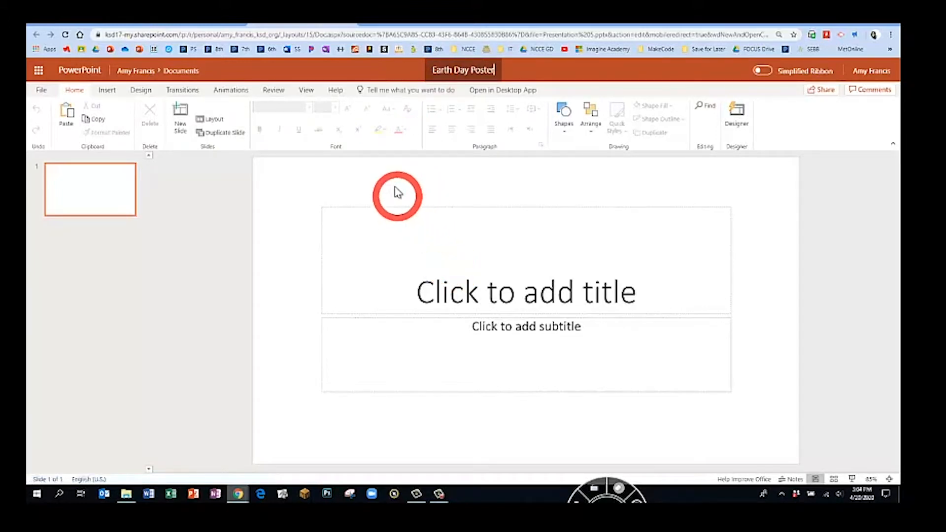
Step: Name the file 'Earth Day Poster1' and change the slide to the Blank layout
type("1")
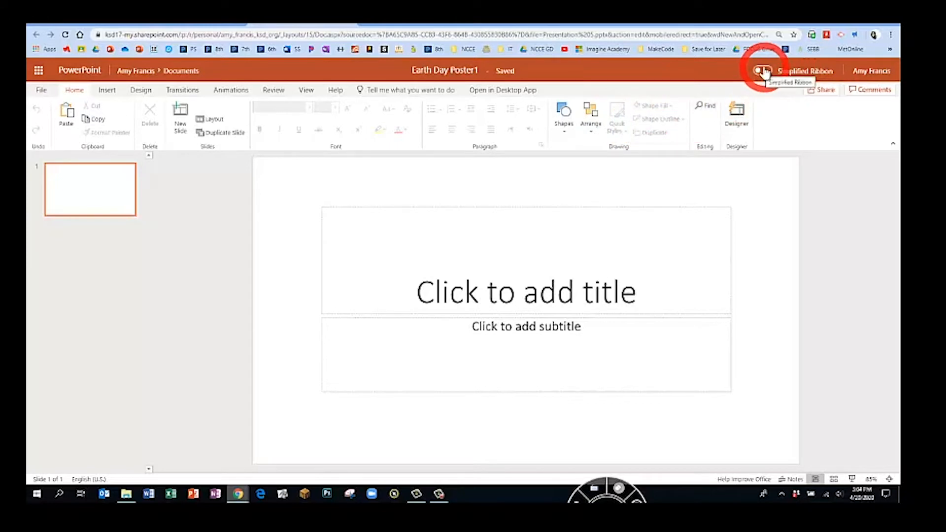
left_click(763, 71)
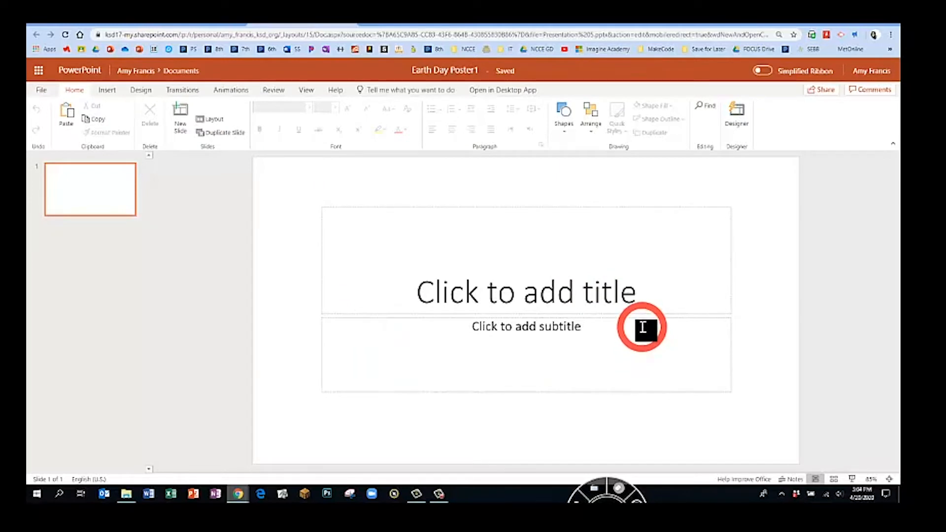
left_click(212, 118)
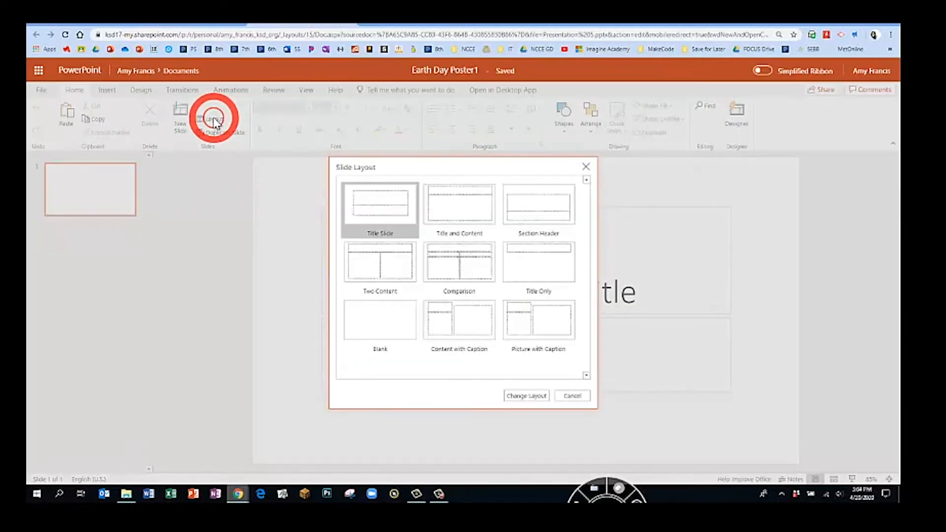
left_click(379, 320)
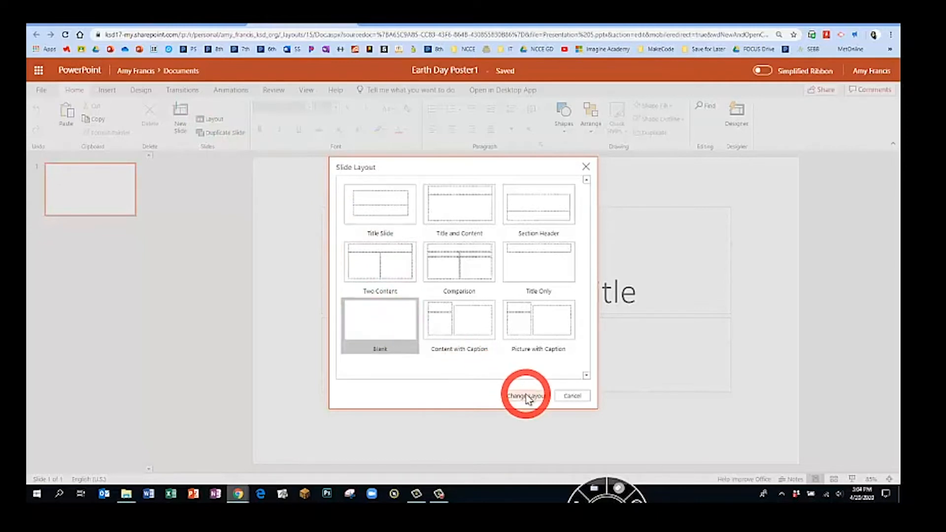
left_click(525, 396)
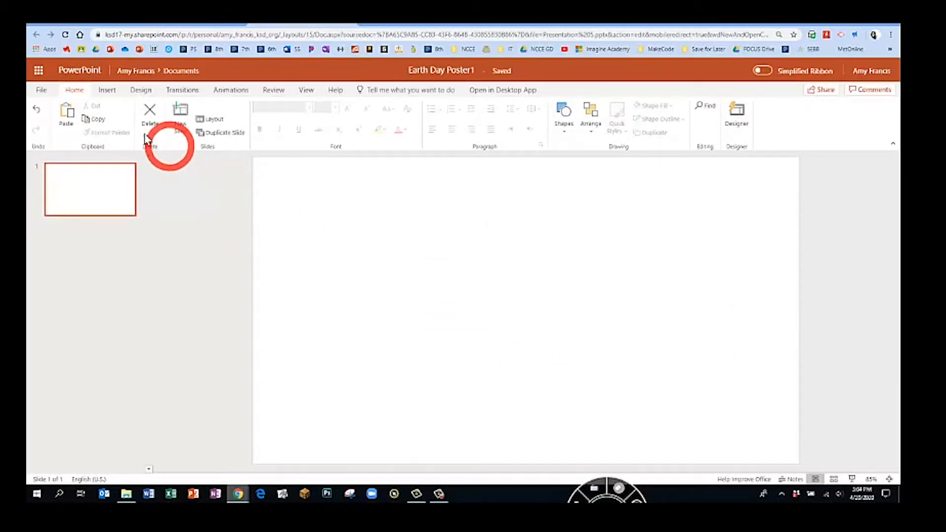
Step: Set a custom portrait slide size of 8.5 by 11 inches, scaling content to fit
left_click(141, 90)
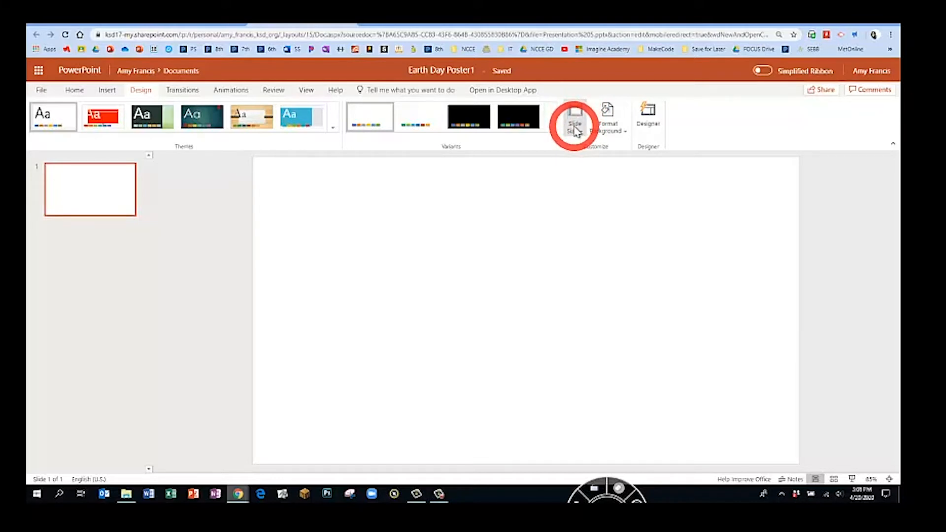
left_click(573, 116)
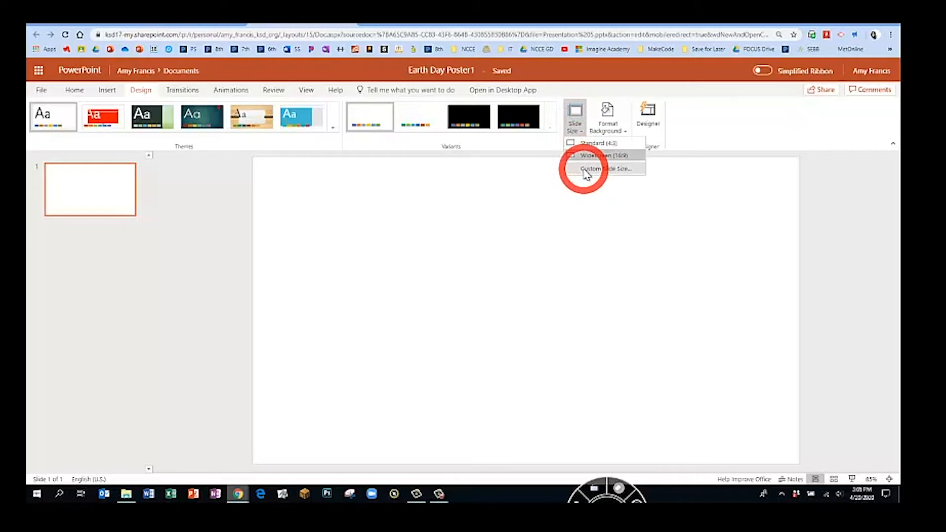
left_click(606, 168)
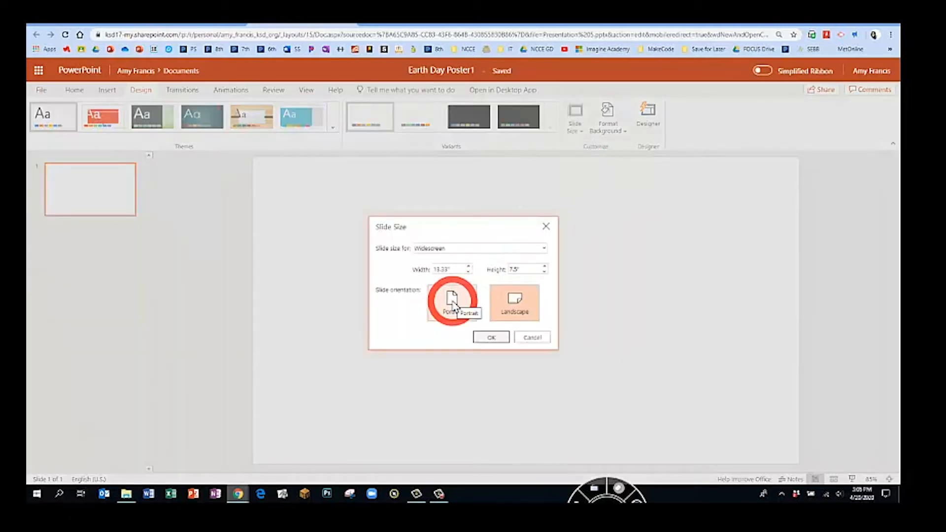
left_click(453, 301)
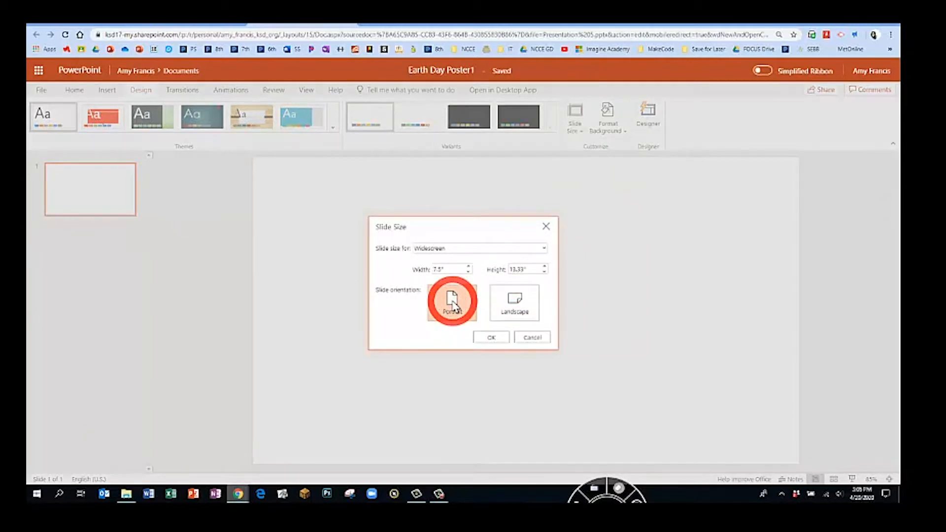
left_click(443, 269)
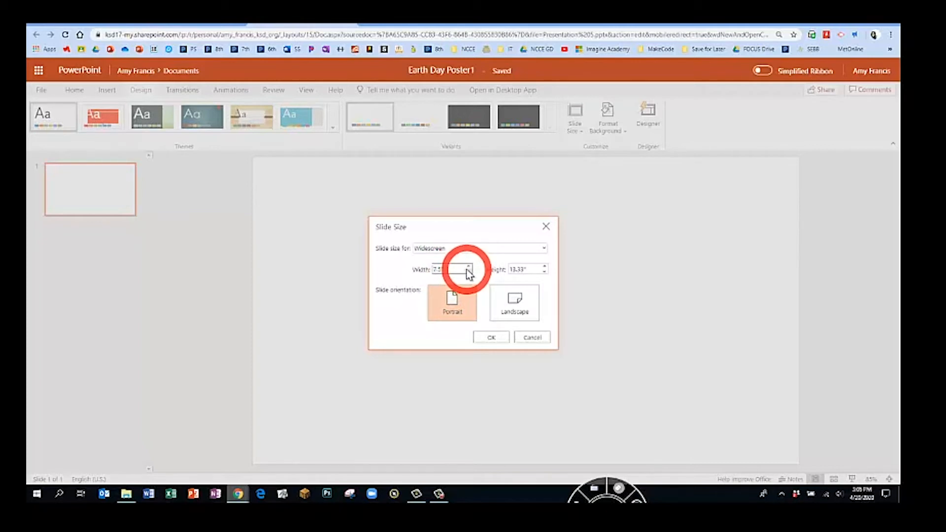
left_click(450, 269)
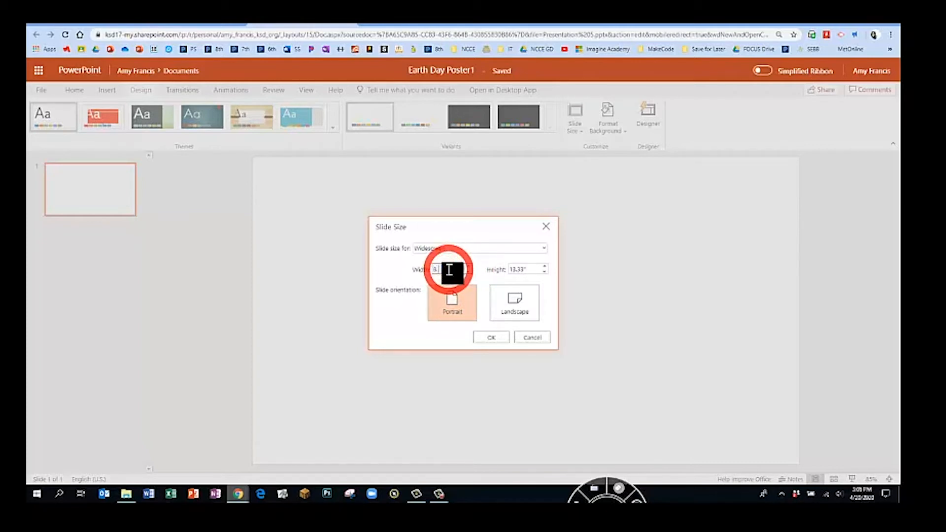
left_click(518, 269)
type("11")
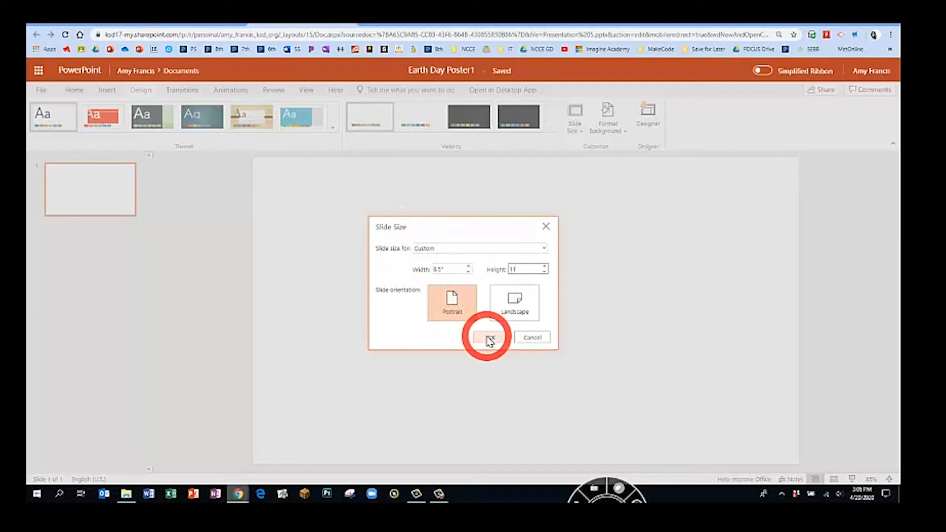
left_click(489, 337)
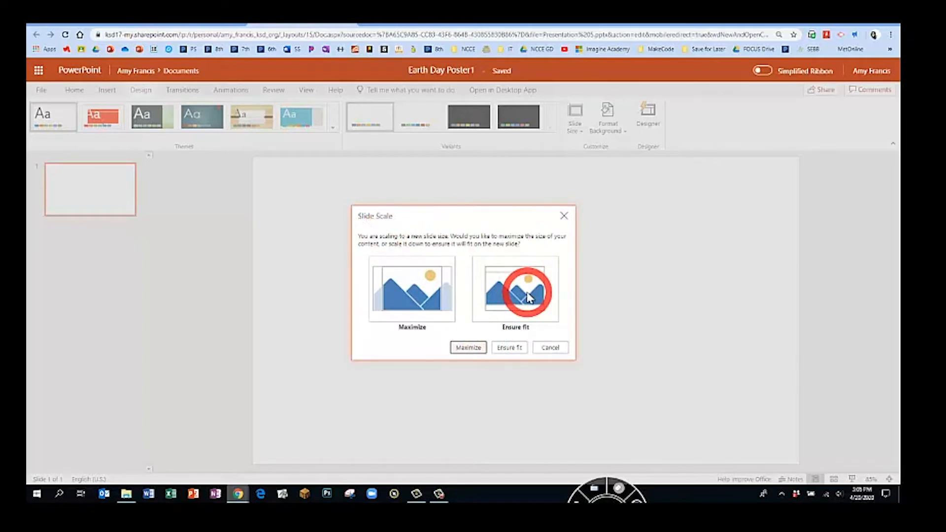
left_click(509, 347)
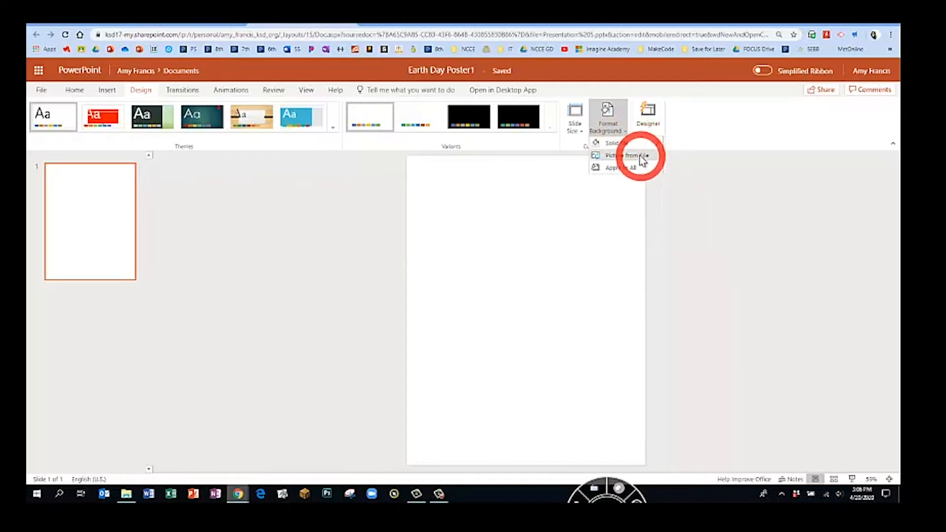
Step: Fill the slide background with solid blue via Format Background
left_click(611, 142)
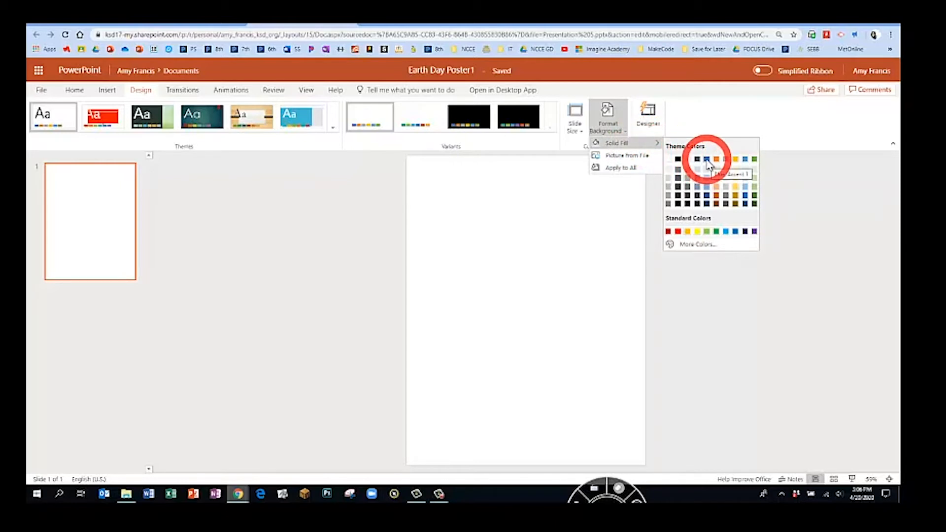
left_click(705, 160)
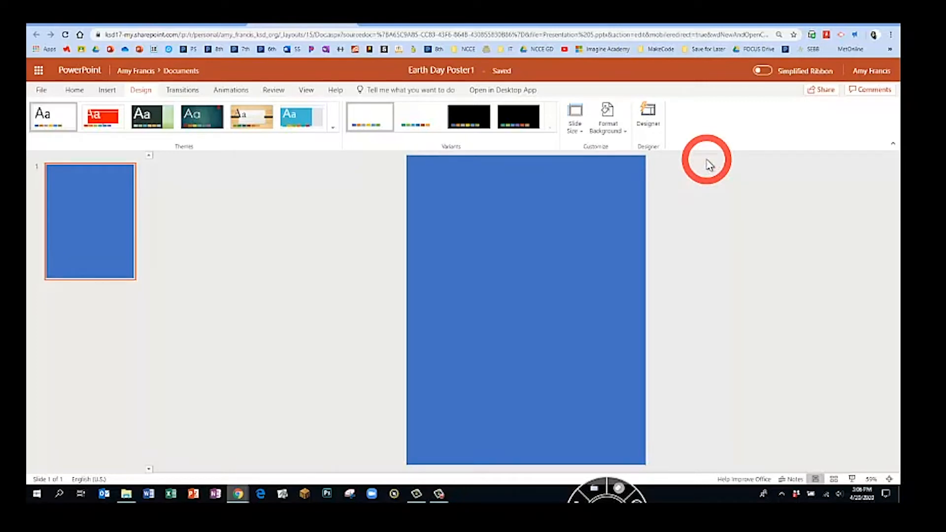
mouse_move(711, 164)
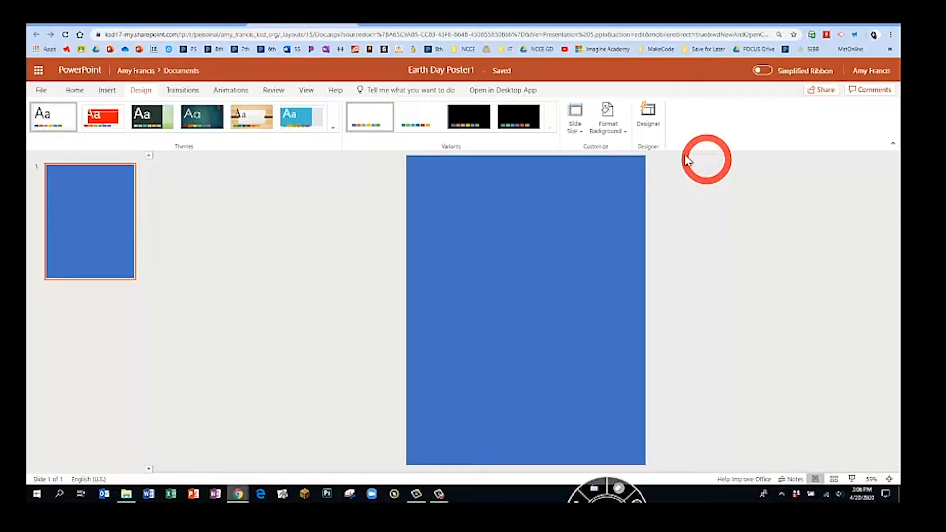
Step: Search Bing online pictures for 'earth clipart' and pick a globe result
left_click(106, 89)
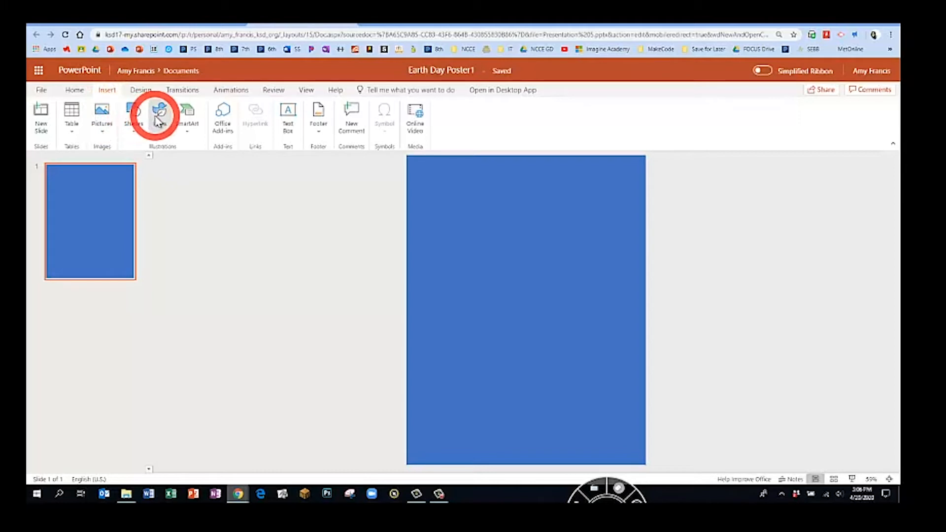
mouse_move(288, 115)
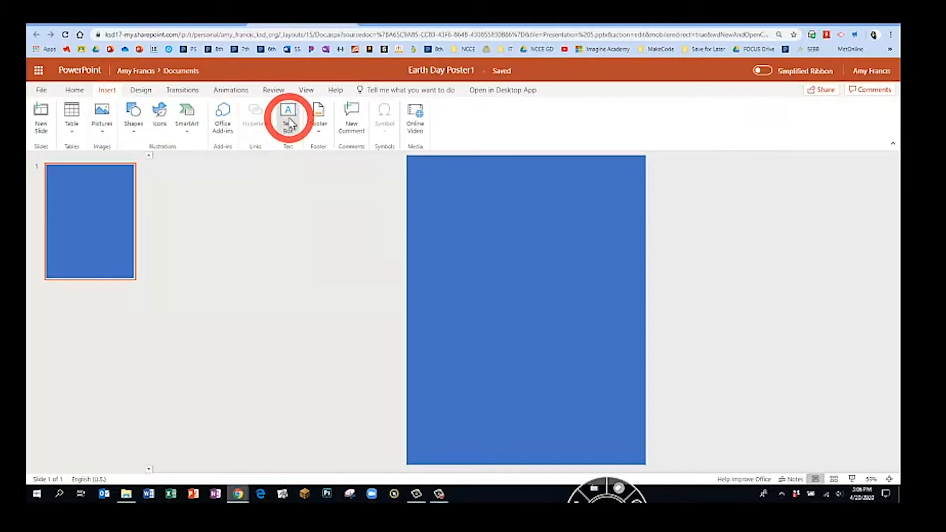
mouse_move(102, 114)
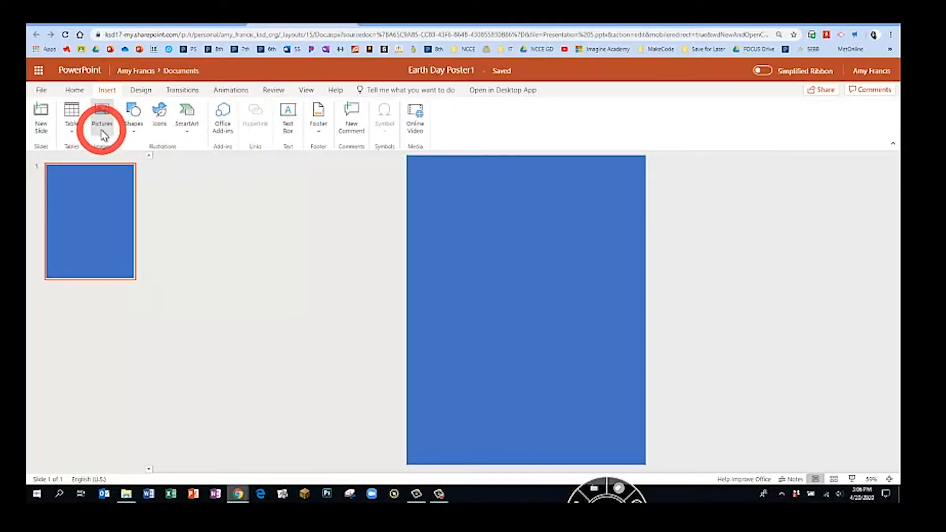
left_click(102, 115)
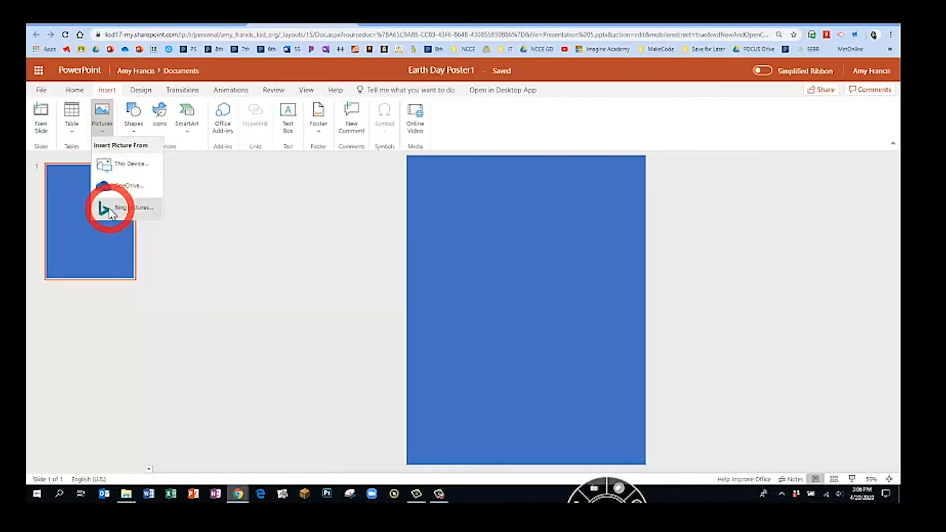
left_click(133, 208)
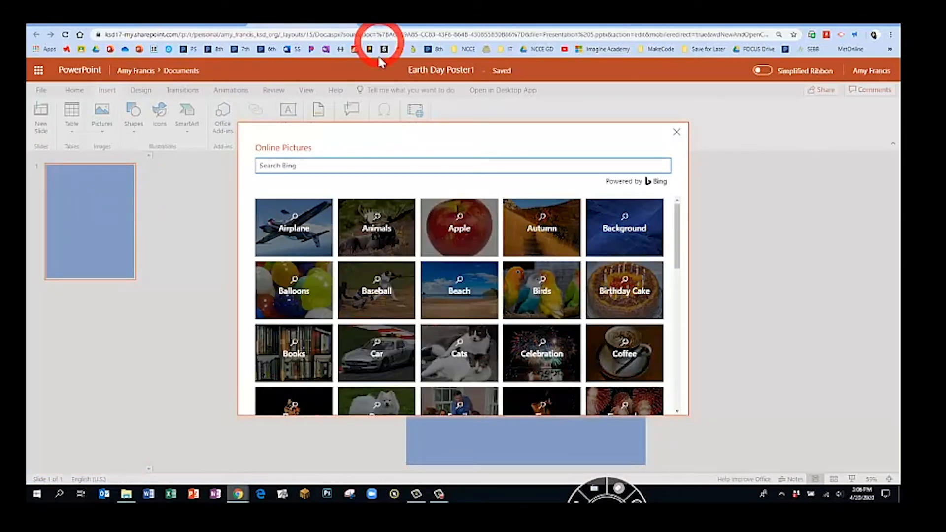
type("earth clipart")
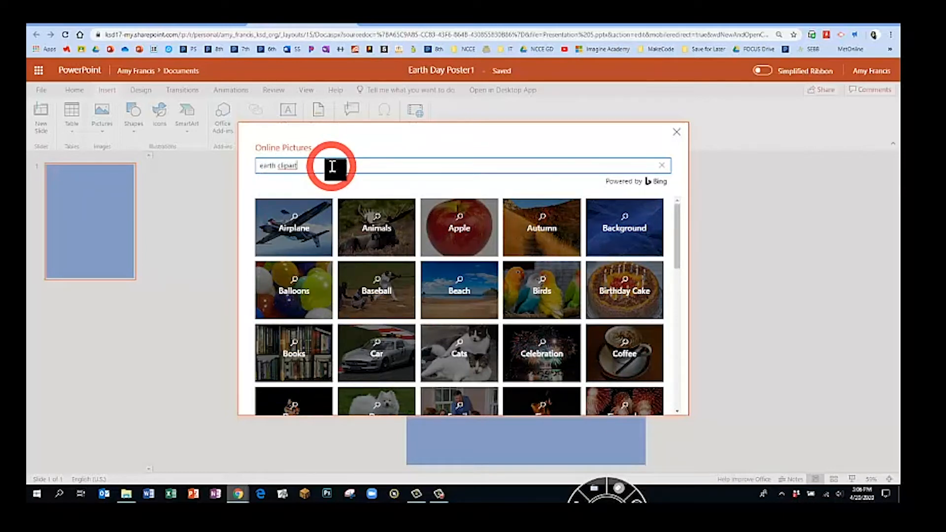
key("Enter")
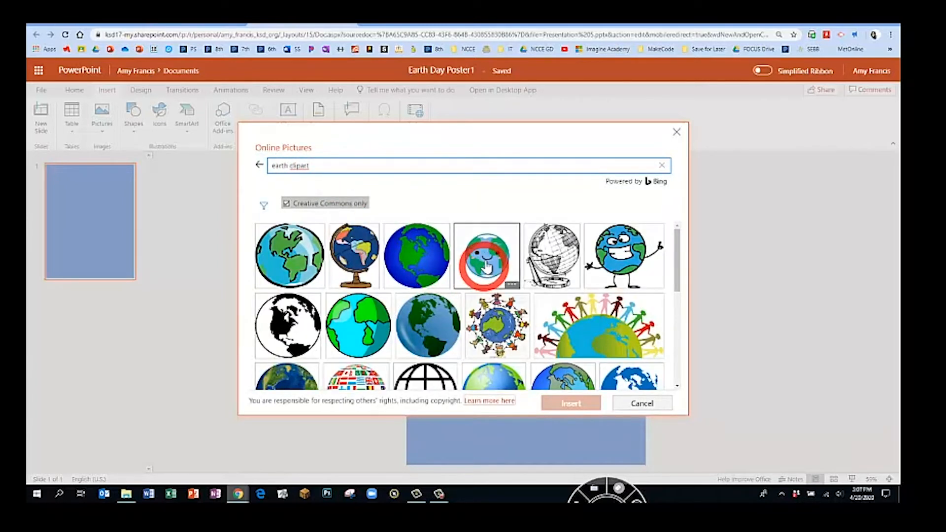
left_click(486, 255)
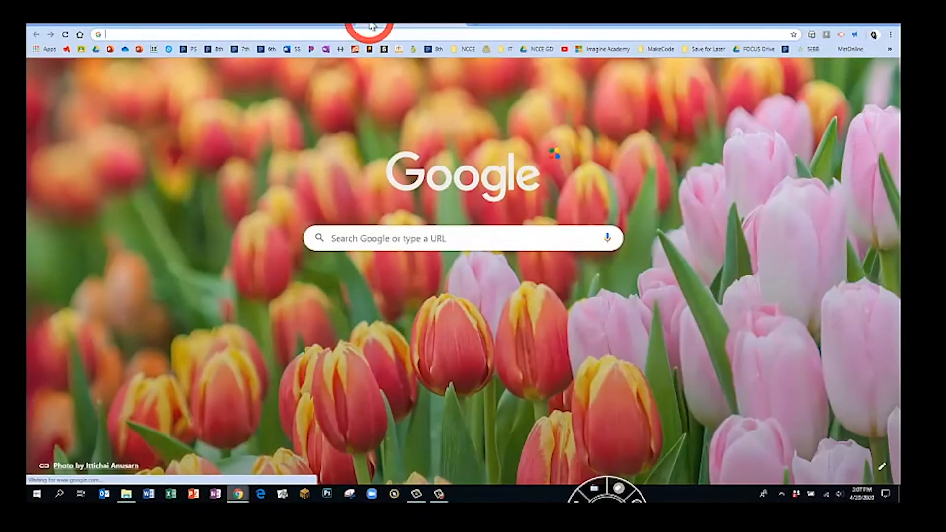
Step: Search Google Images for 'earth clipart' and review the Usage Rights filter options
type("earth clipart")
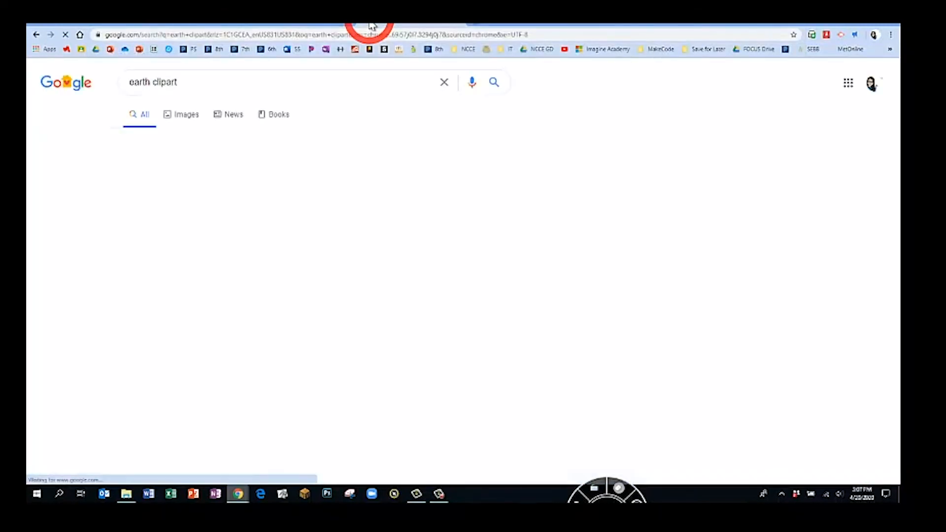
left_click(186, 114)
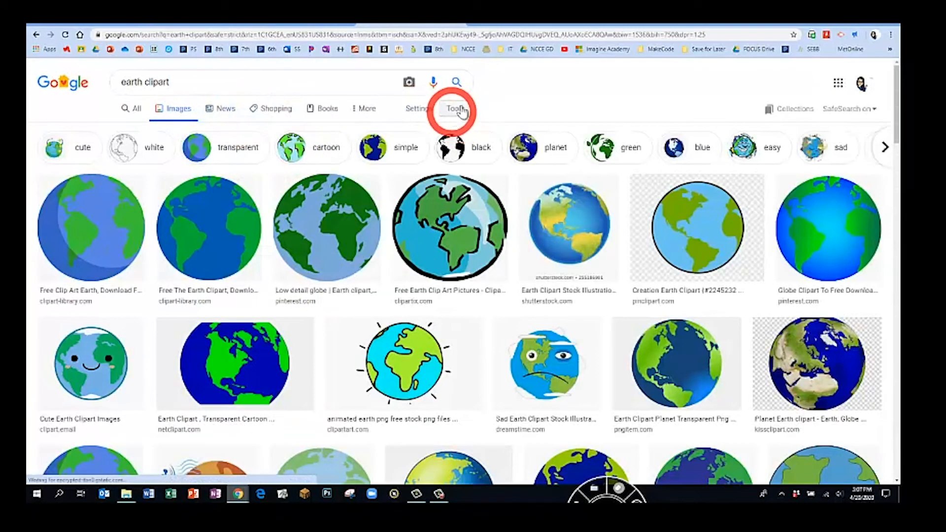
left_click(456, 108)
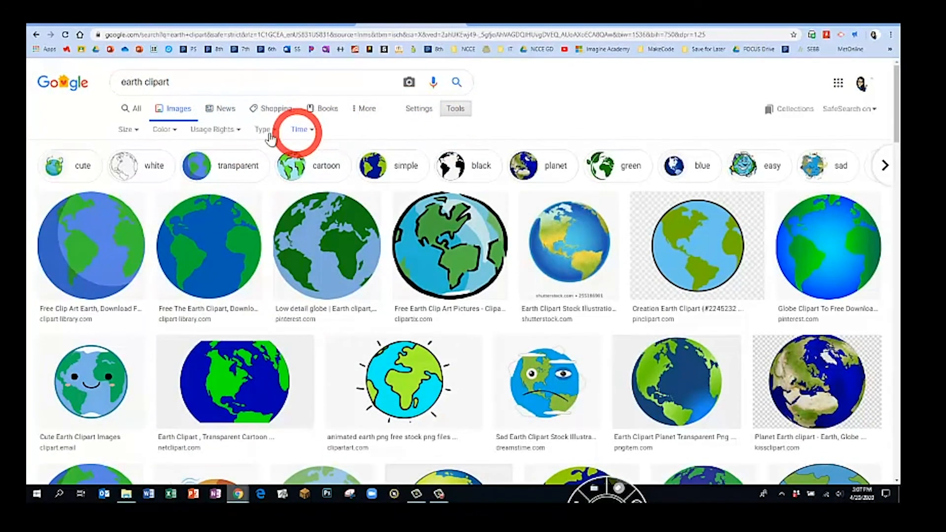
left_click(212, 129)
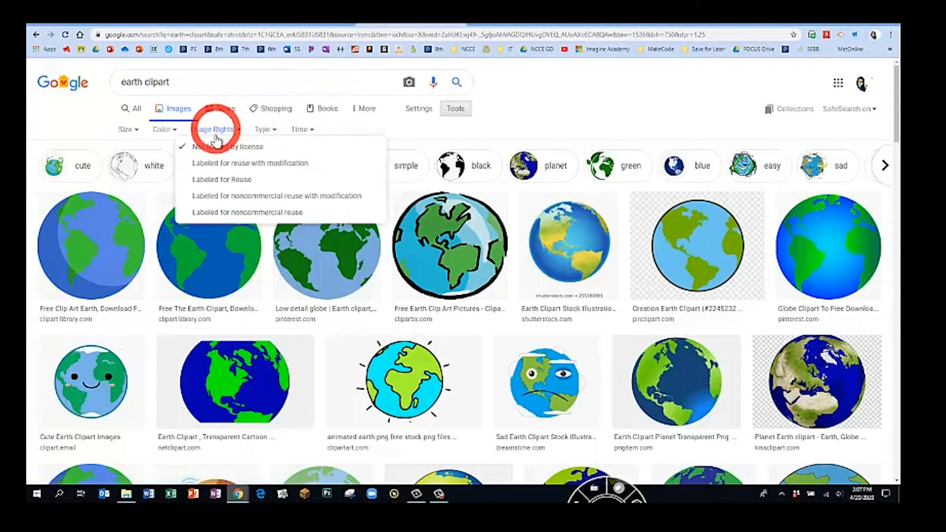
left_click(222, 180)
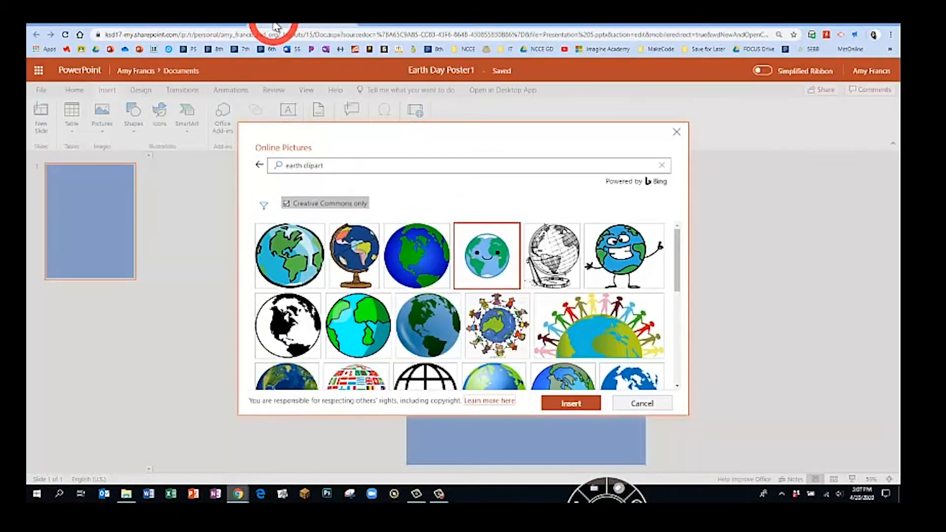
Step: Insert the smiling earth clipart, enlarge it, and align it to the slide centre
left_click(569, 403)
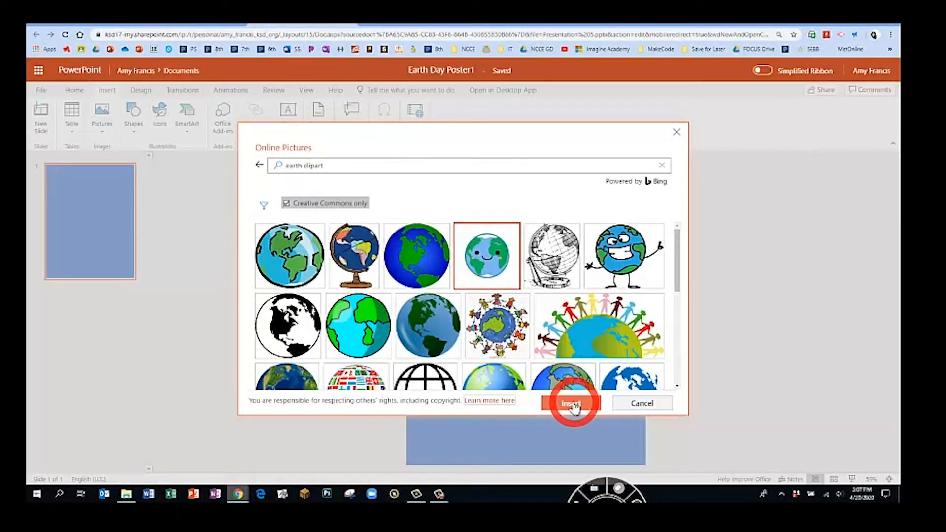
left_click(571, 403)
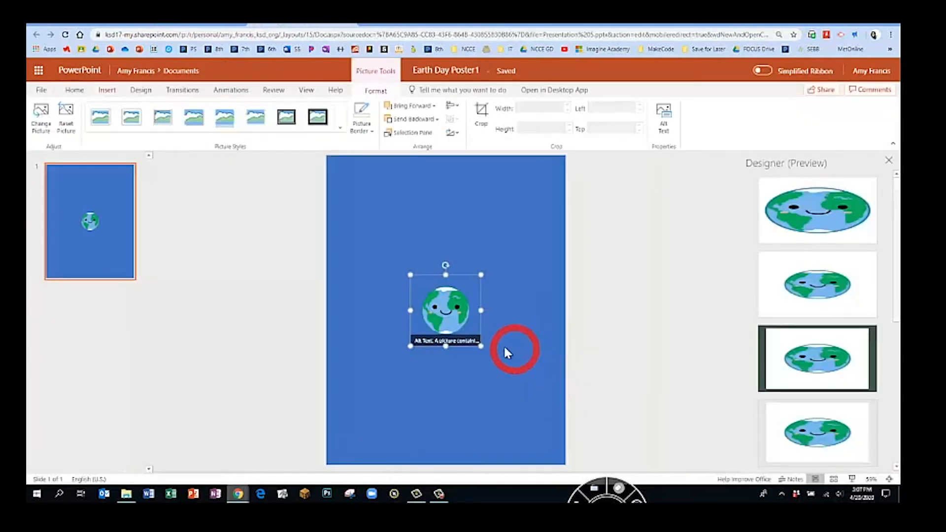
left_click_drag(446, 308, 463, 329)
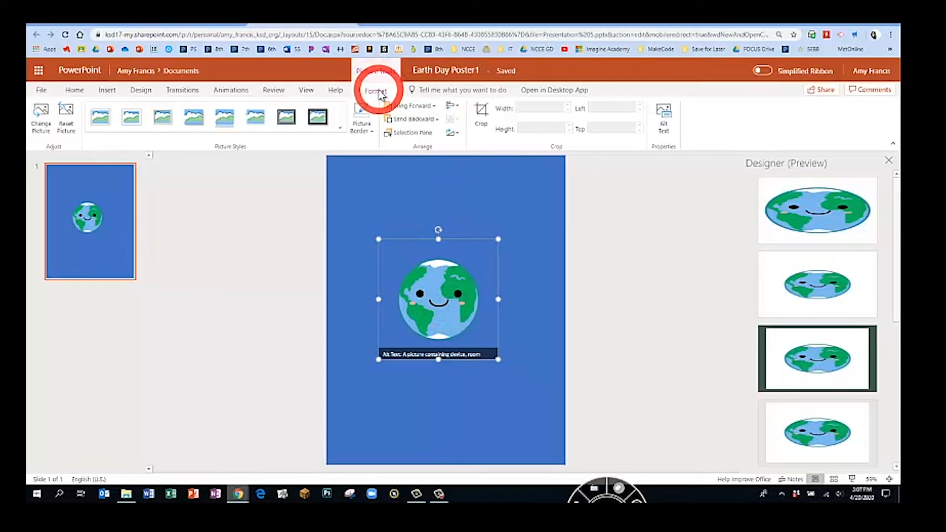
mouse_move(100, 117)
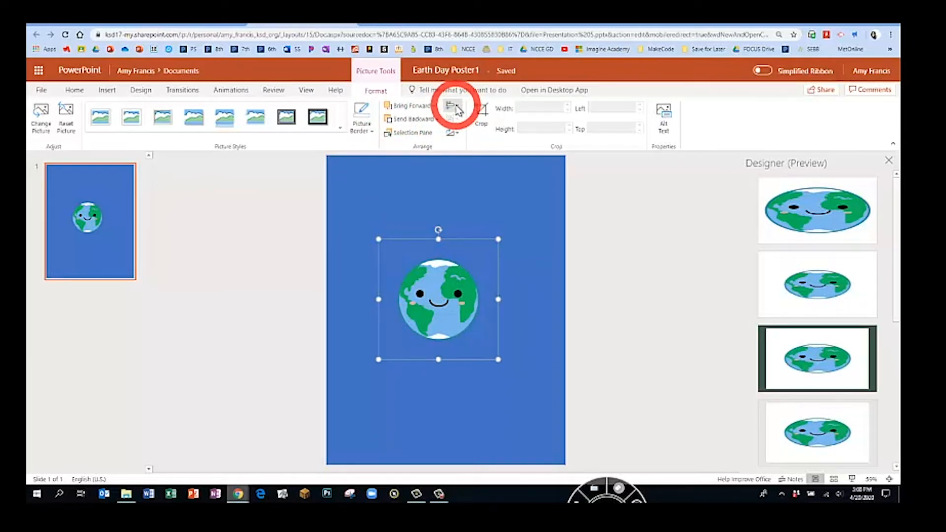
left_click(451, 107)
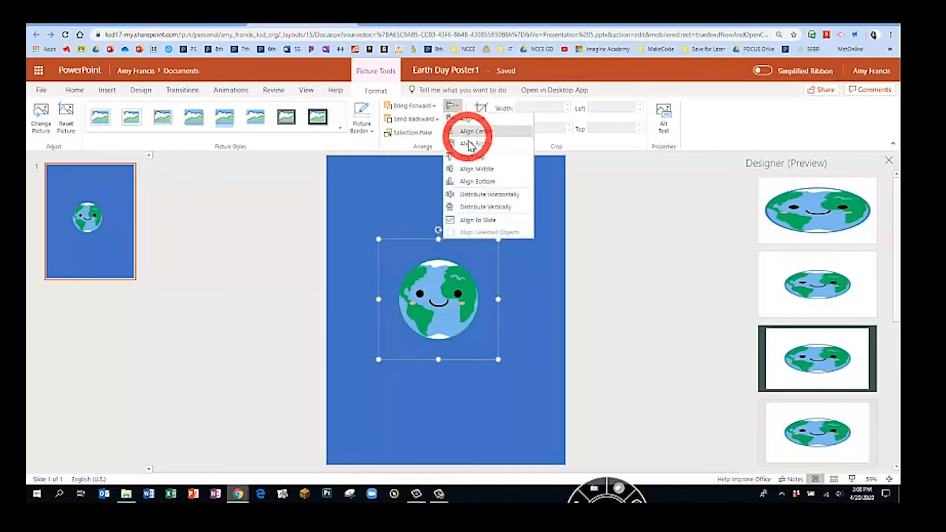
left_click(474, 131)
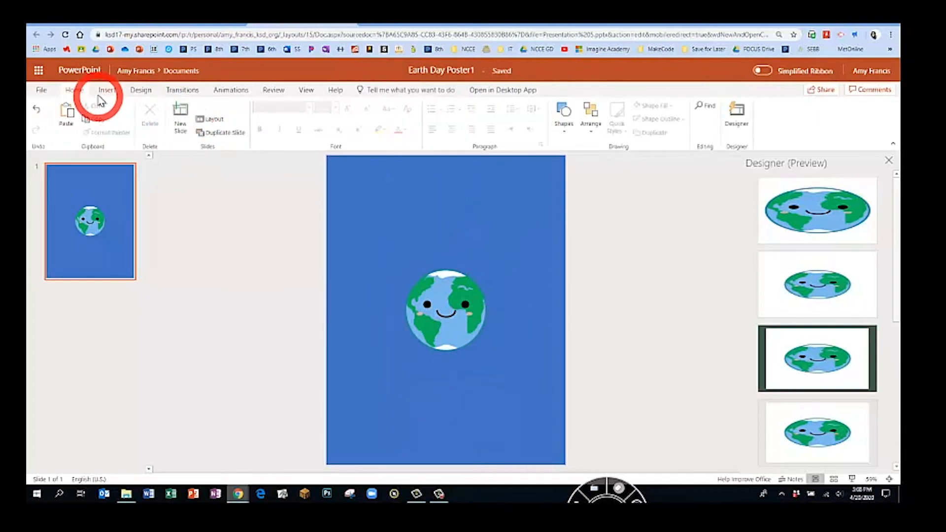
Step: Insert a 'recycle' symbol from Bing pictures, enlarge it around the earth and select its caption
left_click(103, 117)
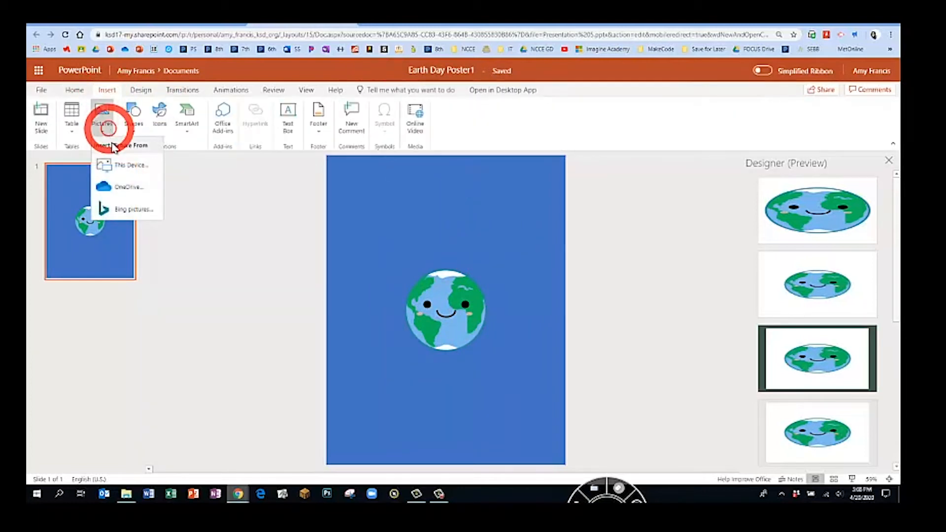
left_click(127, 209)
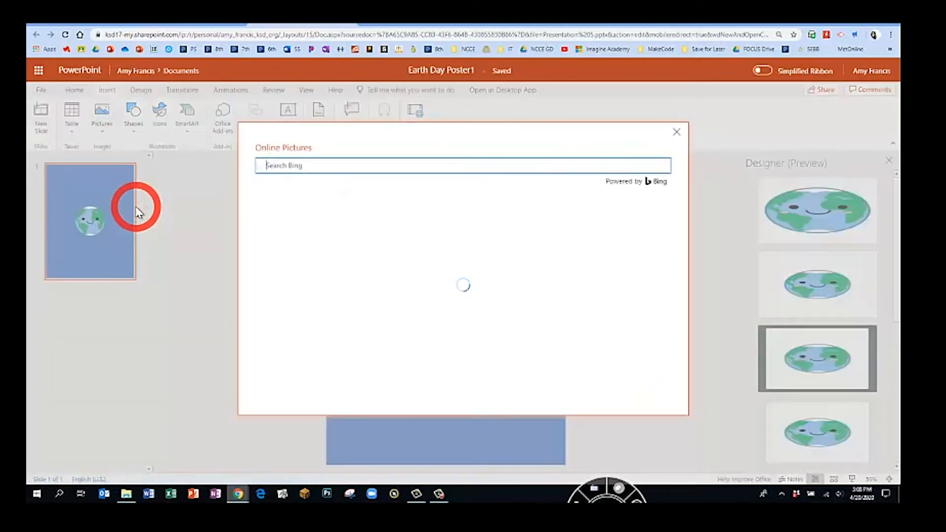
type("recycle")
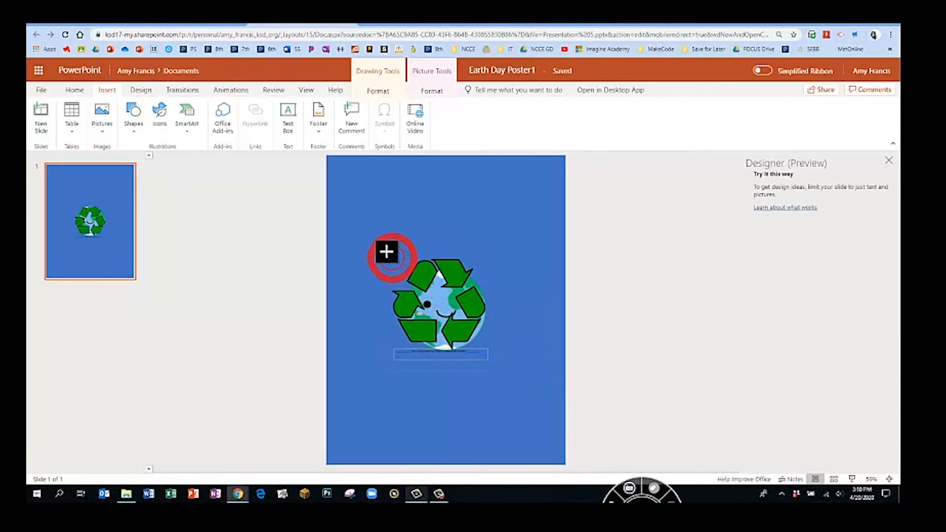
left_click_drag(386, 251, 503, 216)
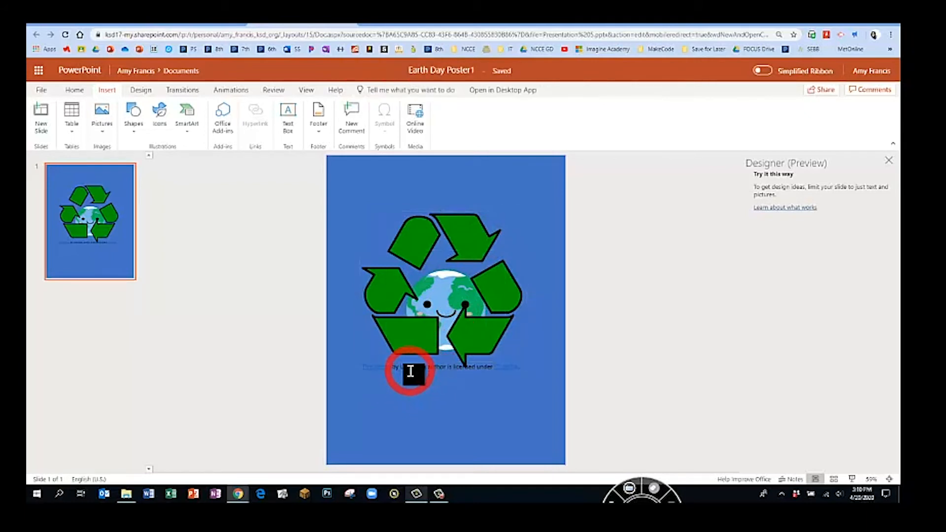
left_click(412, 367)
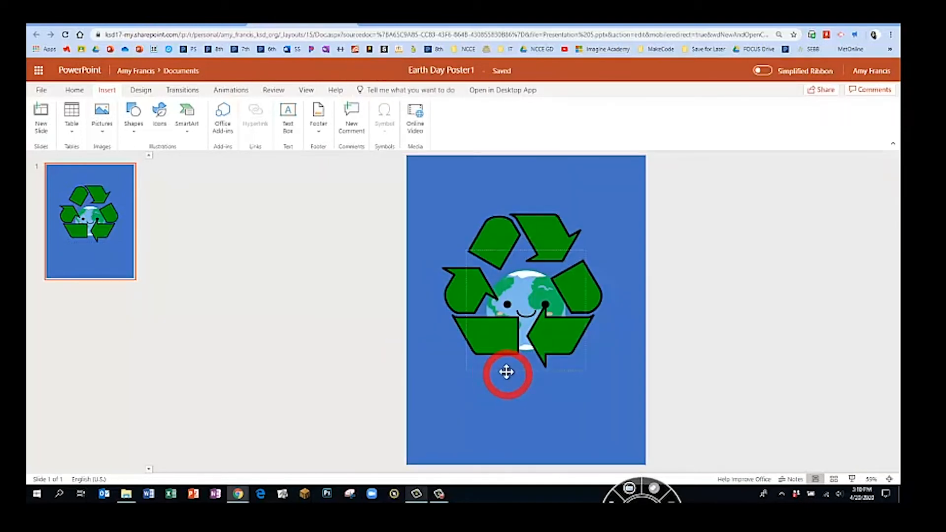
Step: Select the recycle symbol and bring up its Picture Tools alignment options
left_click(506, 372)
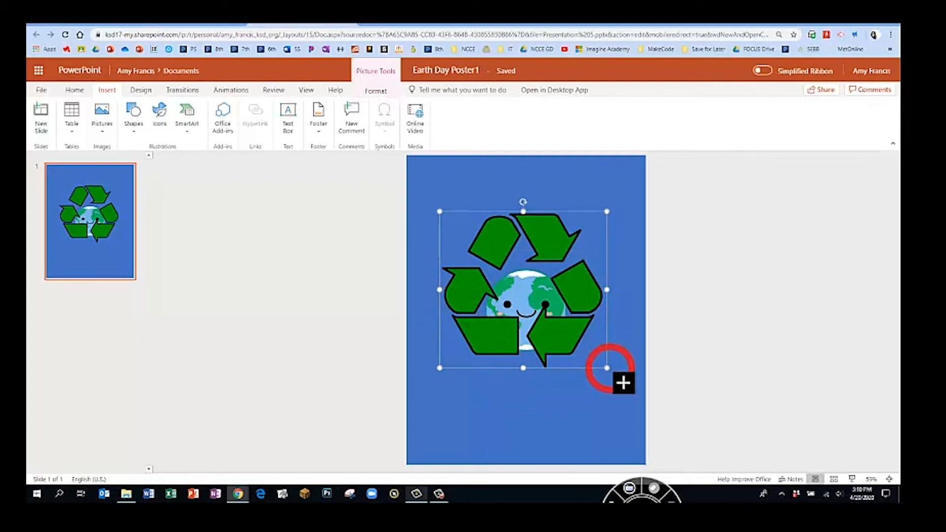
left_click(375, 91)
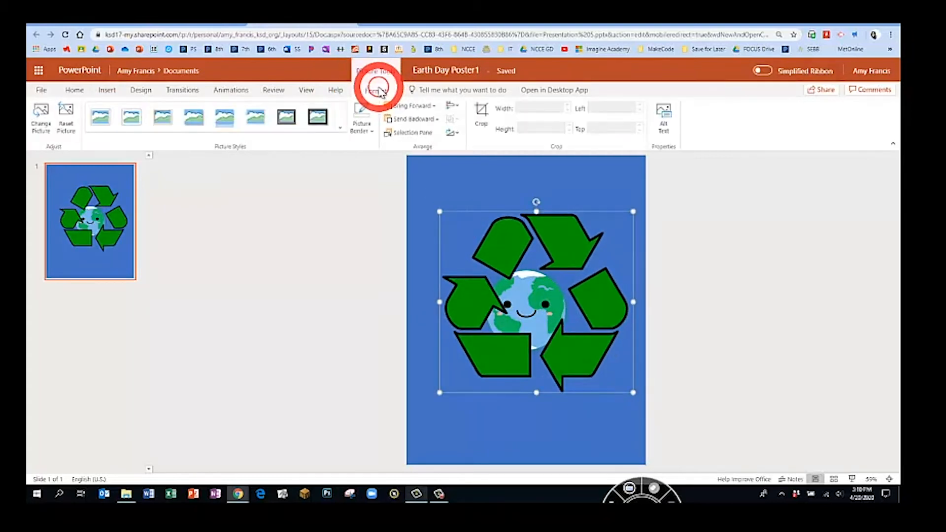
left_click(452, 106)
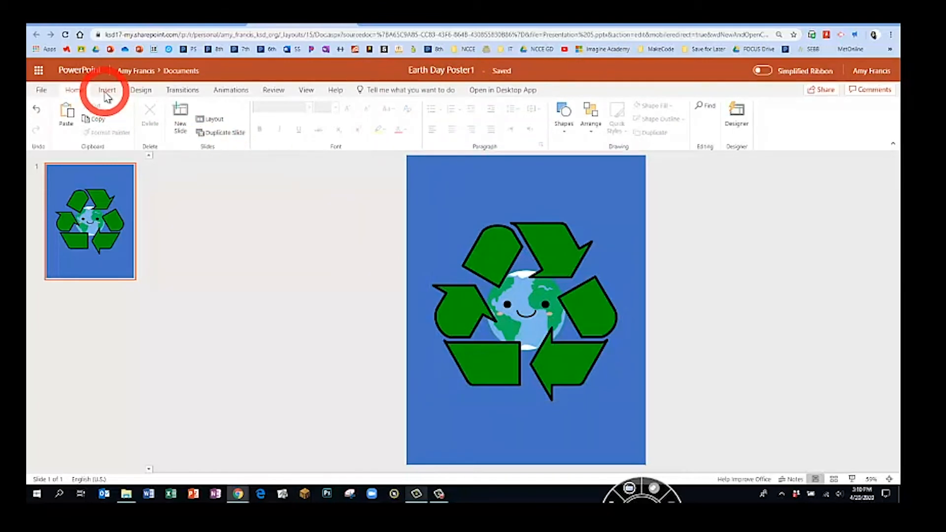
Step: Draw a rectangle and stretch it to cover the whole poster as a border frame
left_click(106, 90)
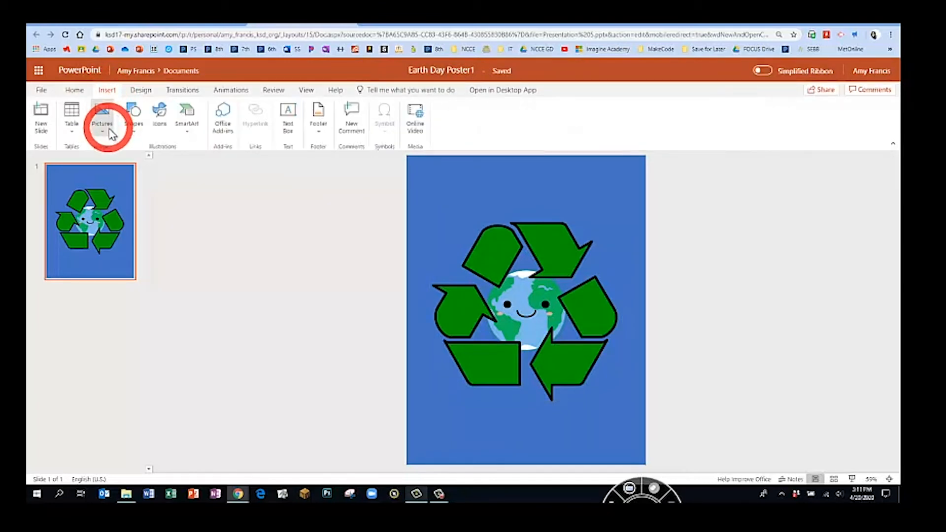
left_click(133, 114)
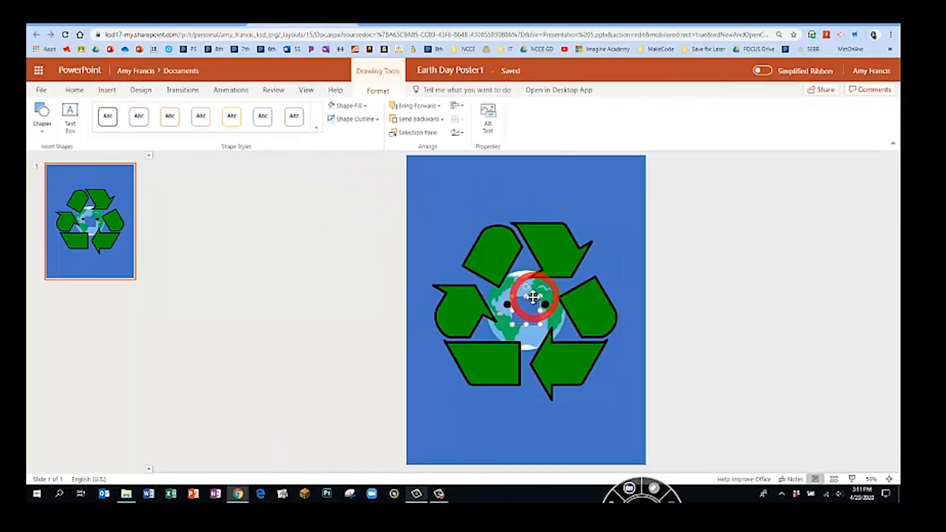
left_click_drag(534, 297, 412, 165)
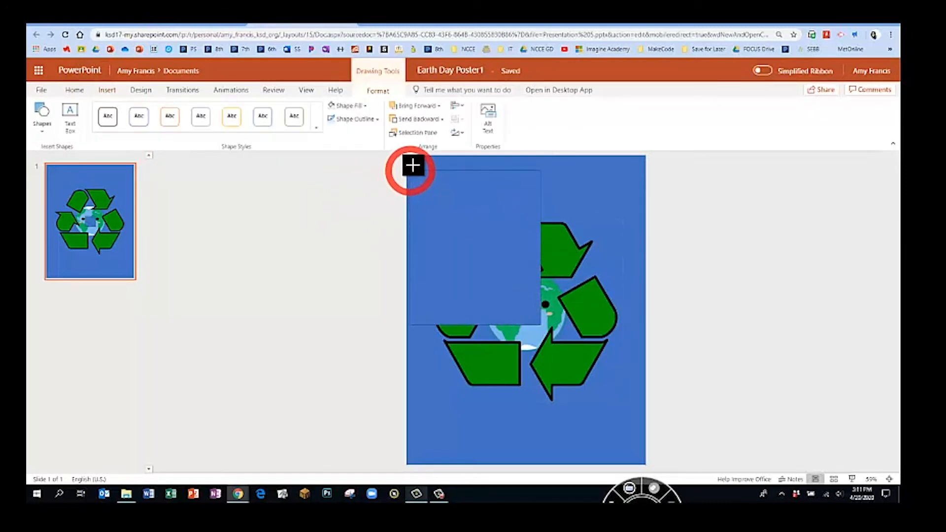
left_click_drag(412, 164, 614, 429)
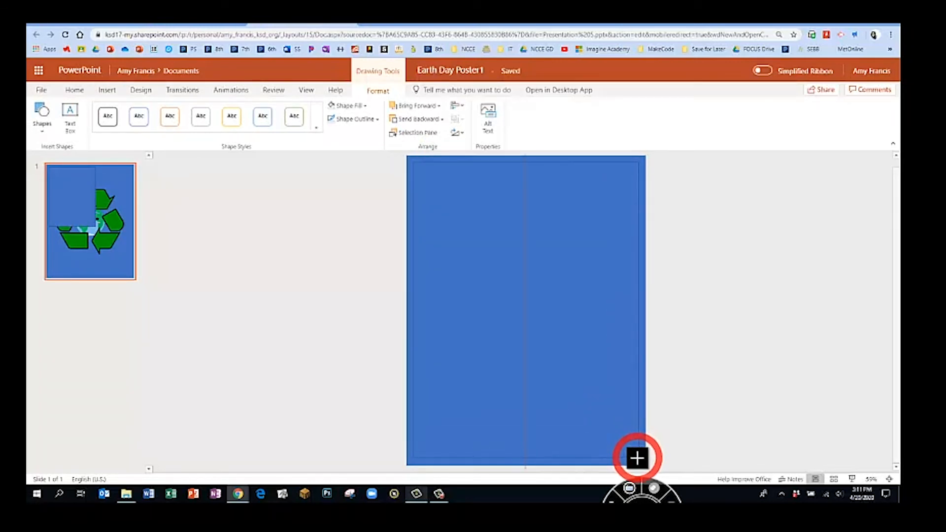
left_click(637, 459)
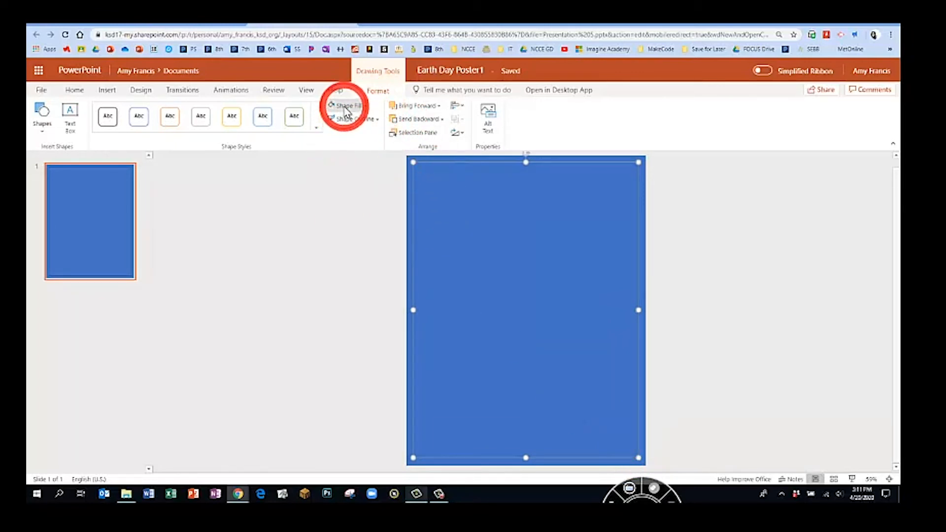
Step: Give the frame rectangle no fill and a dotted white outline
left_click(348, 105)
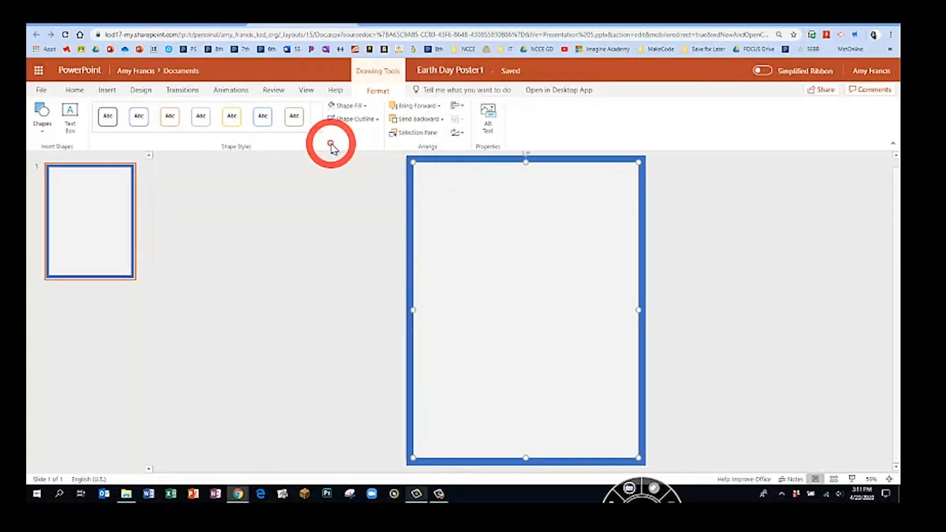
left_click(345, 105)
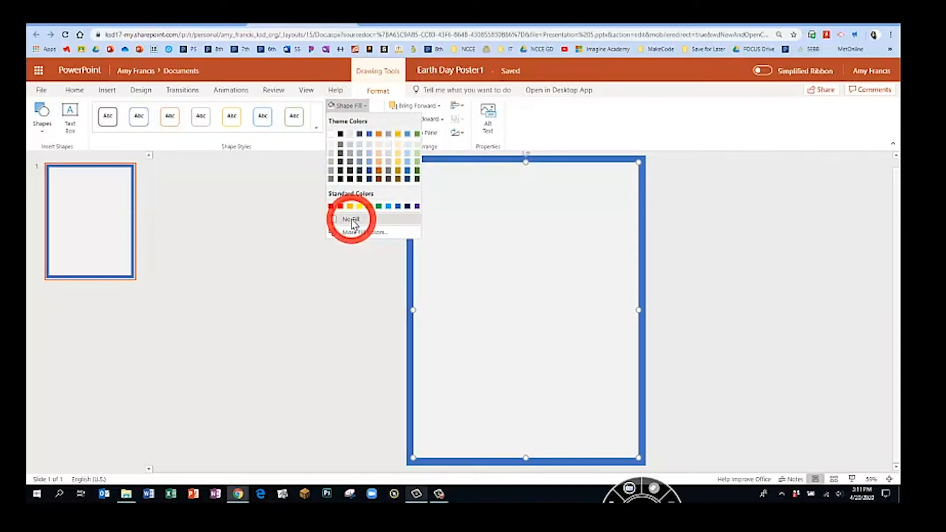
left_click(351, 219)
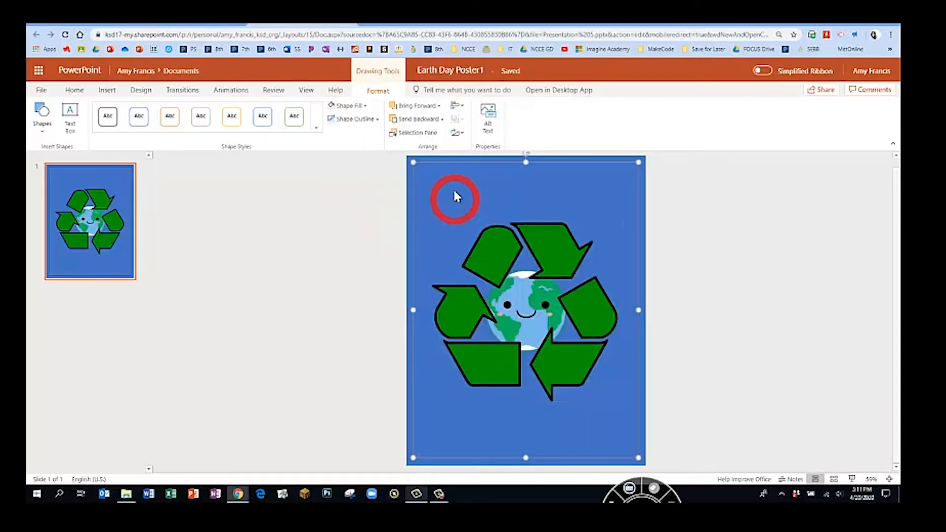
left_click(353, 120)
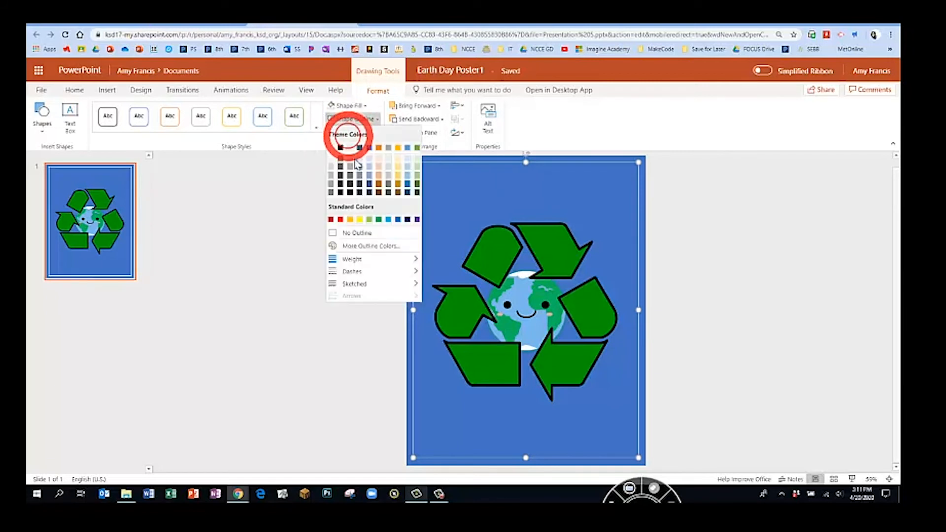
mouse_move(353, 259)
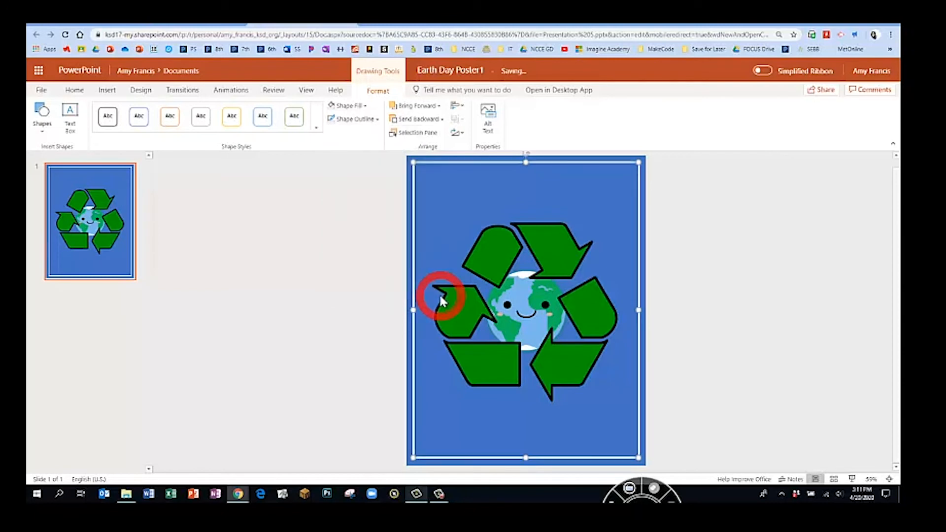
left_click(355, 118)
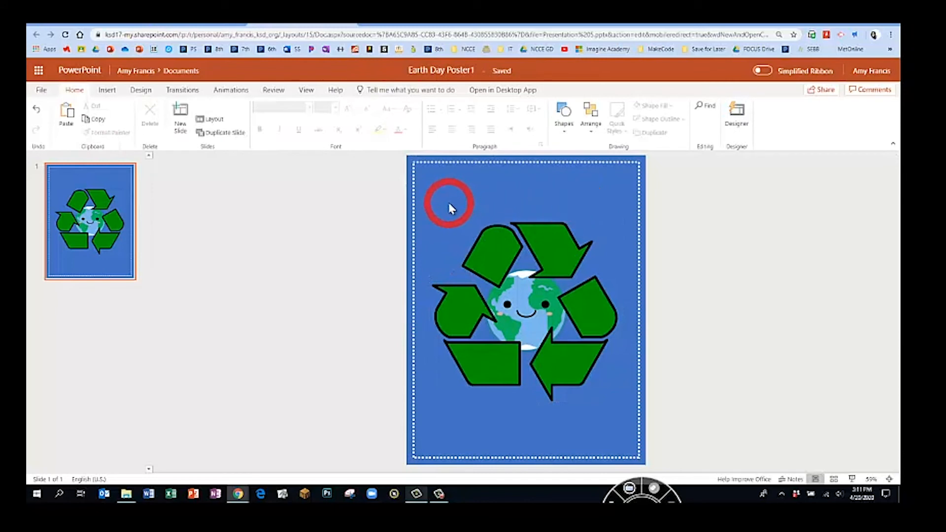
Step: Insert a small square and stretch it over the recycle-and-earth clipart
left_click(106, 90)
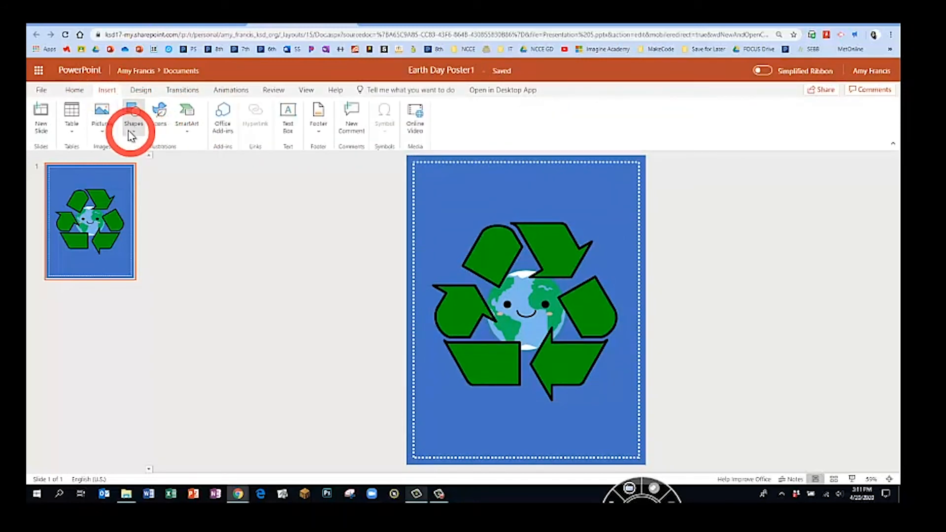
left_click(133, 115)
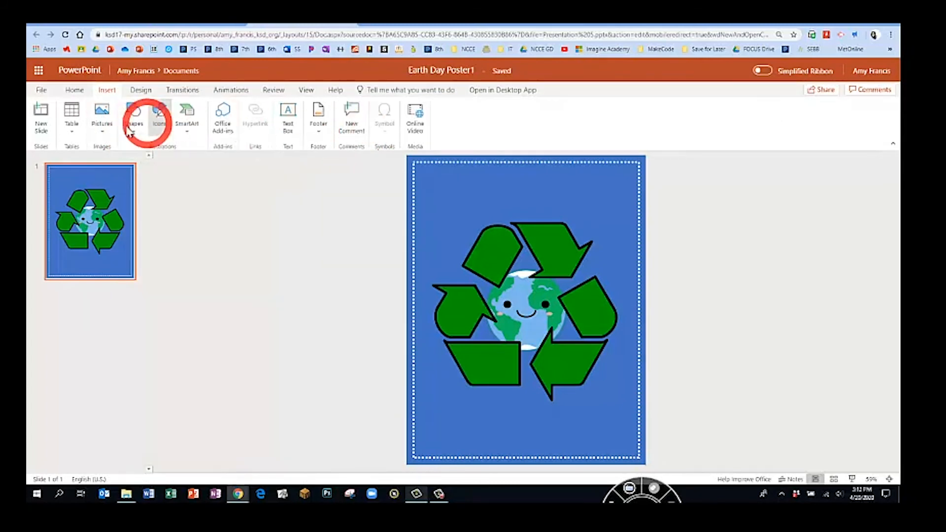
left_click(526, 307)
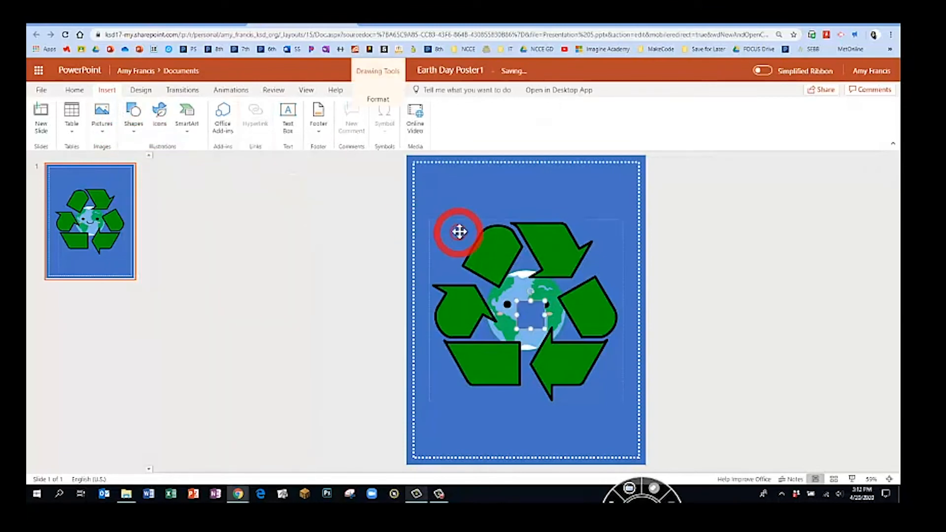
left_click_drag(460, 232, 525, 326)
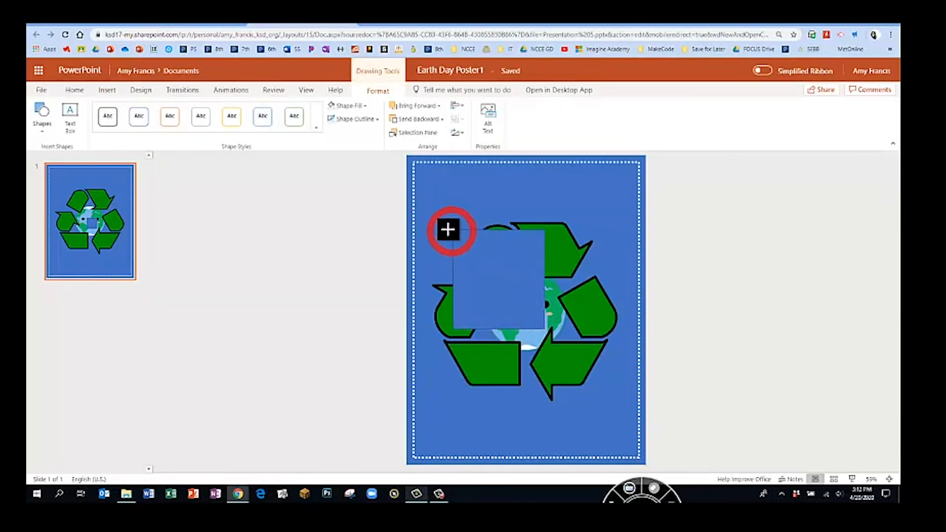
Step: Recolour the square's fill so it blends into the blue background behind the clipart
left_click(347, 105)
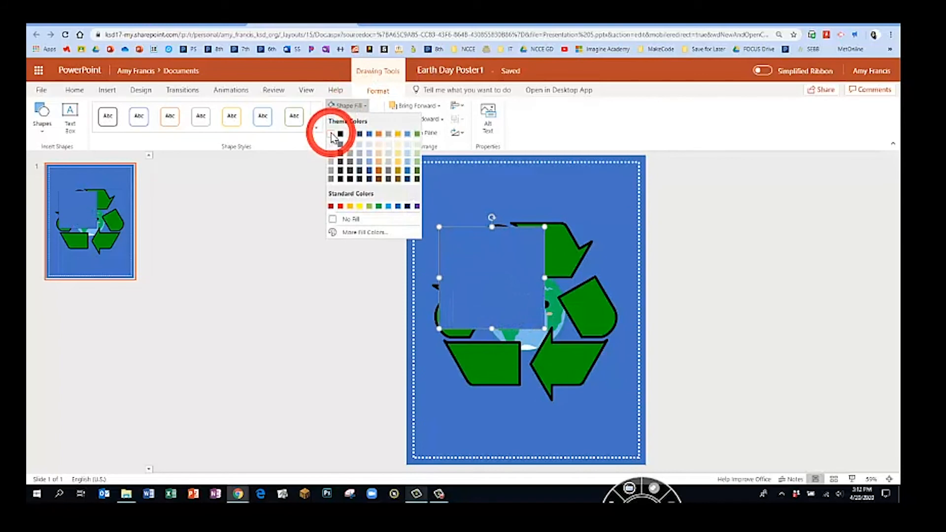
left_click(340, 134)
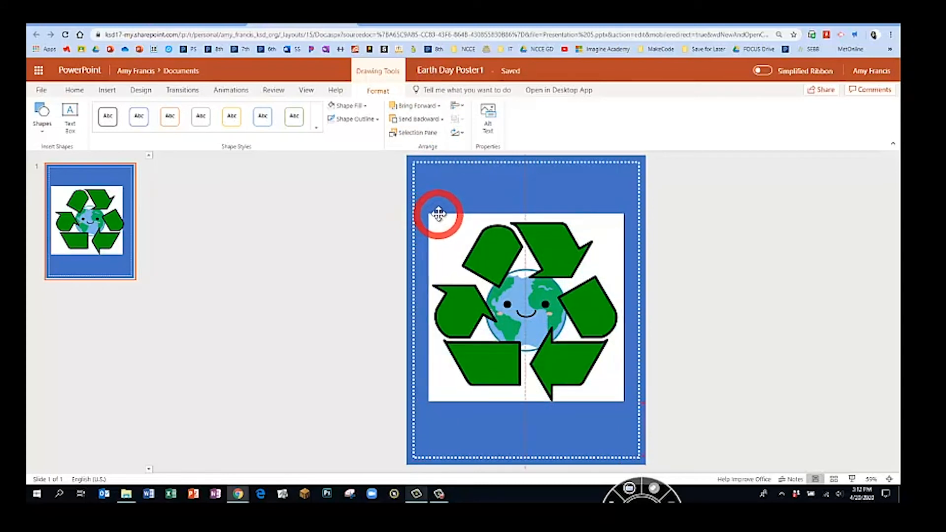
left_click(437, 217)
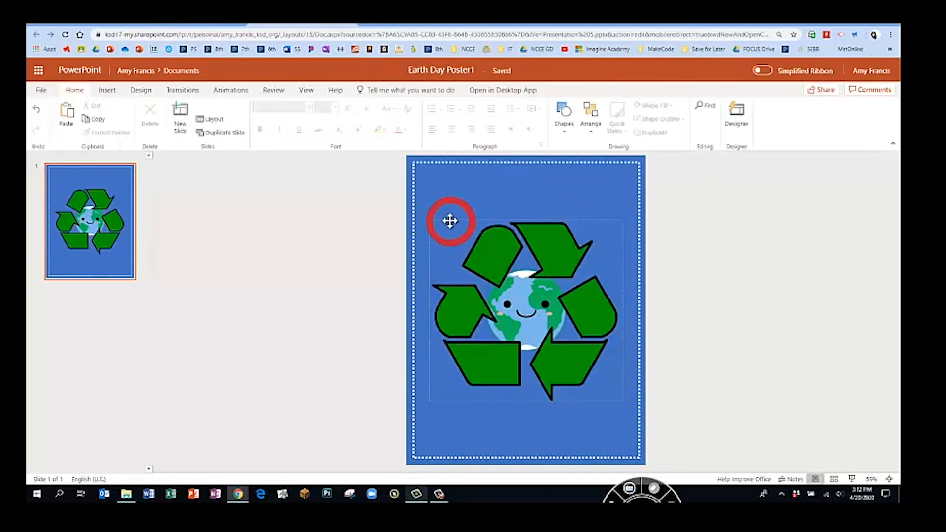
Step: Insert the hand-with-sprout icon found by searching 'recy' in the icon library
left_click(106, 90)
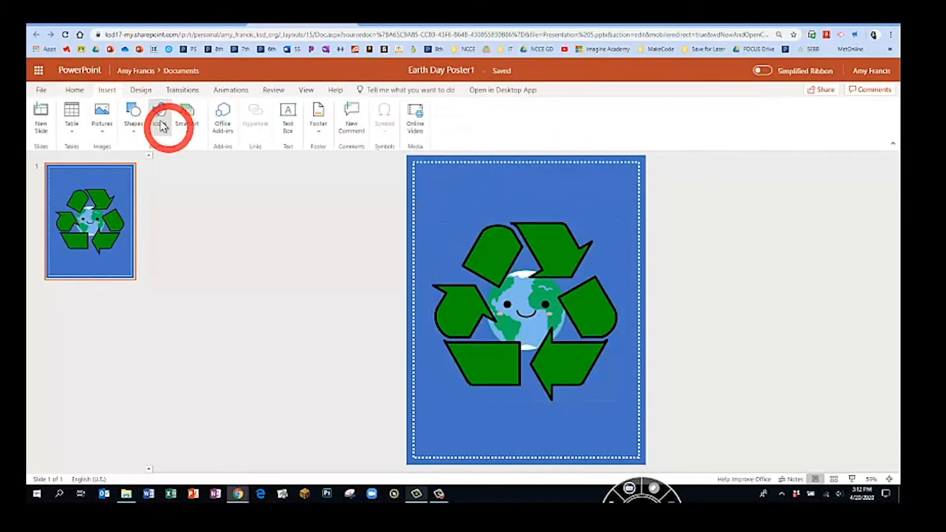
left_click(160, 117)
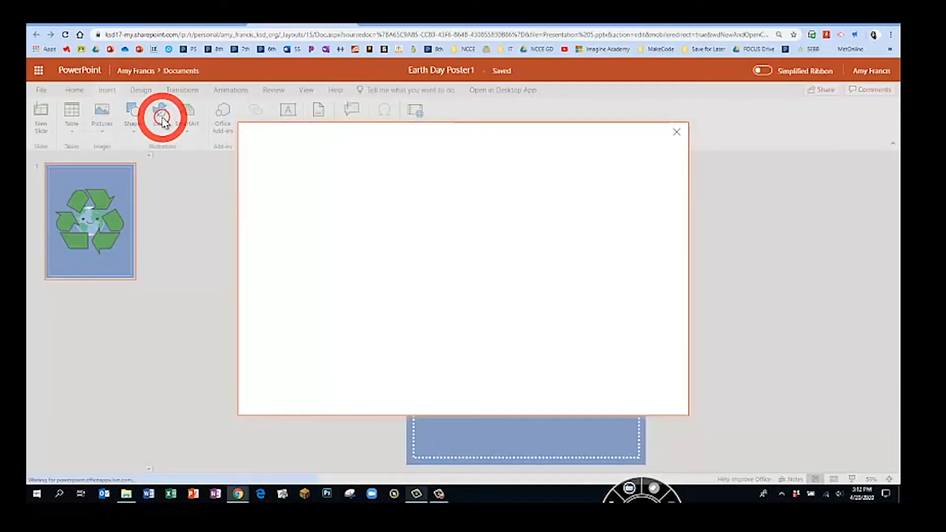
left_click(160, 114)
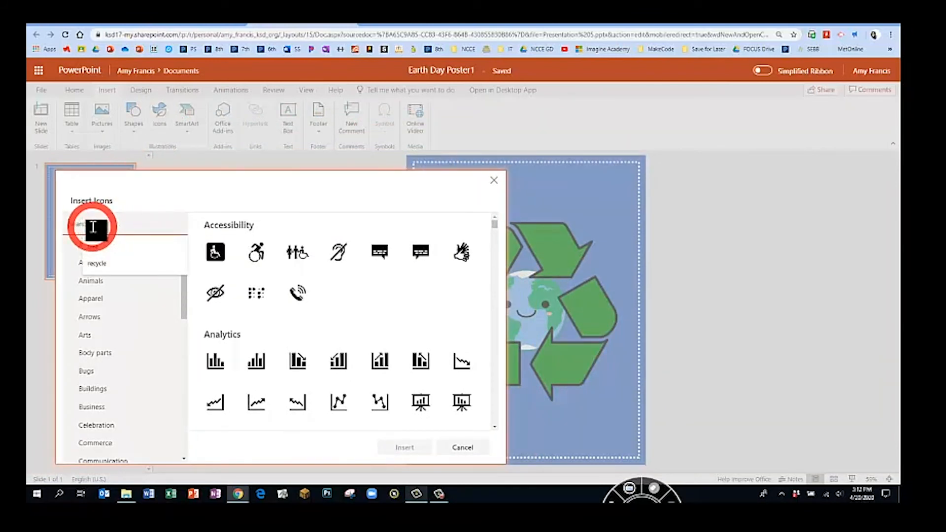
type("recycle")
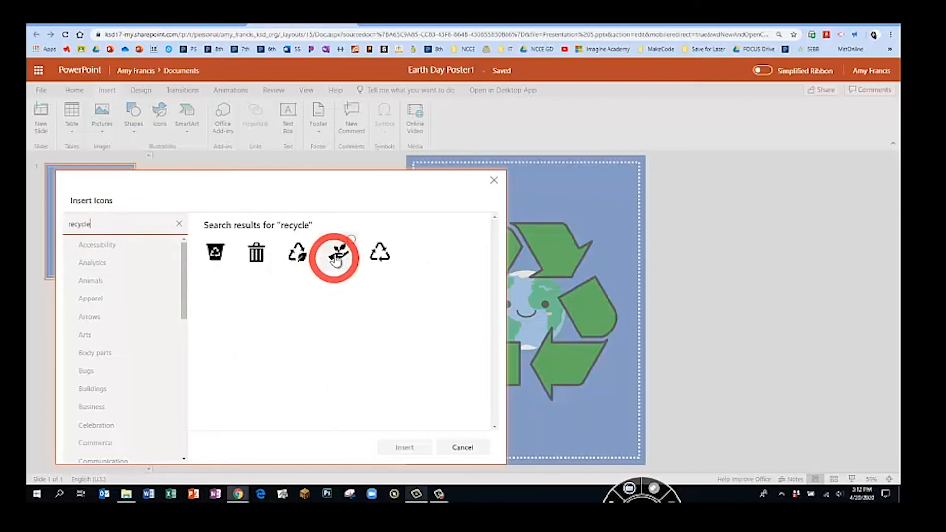
left_click(404, 448)
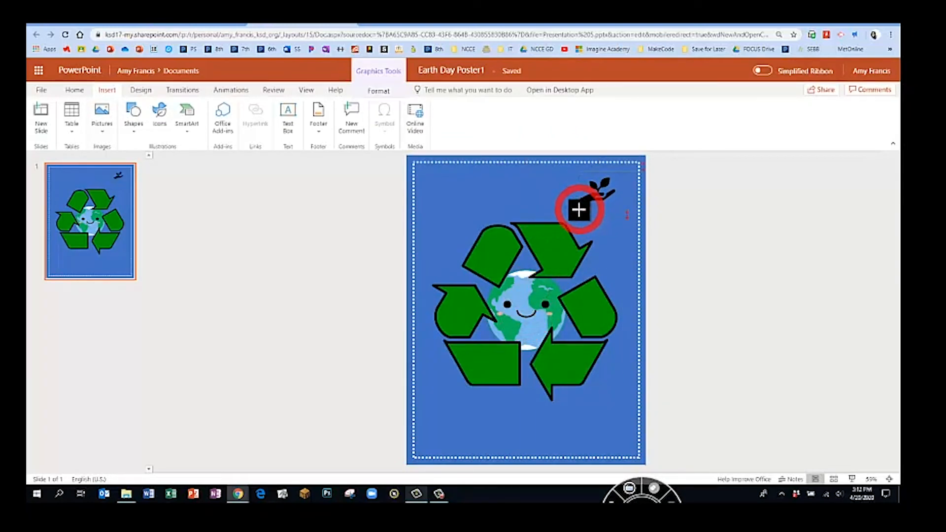
Step: Colour the plant icon green and move it to the poster's upper right
left_click(379, 91)
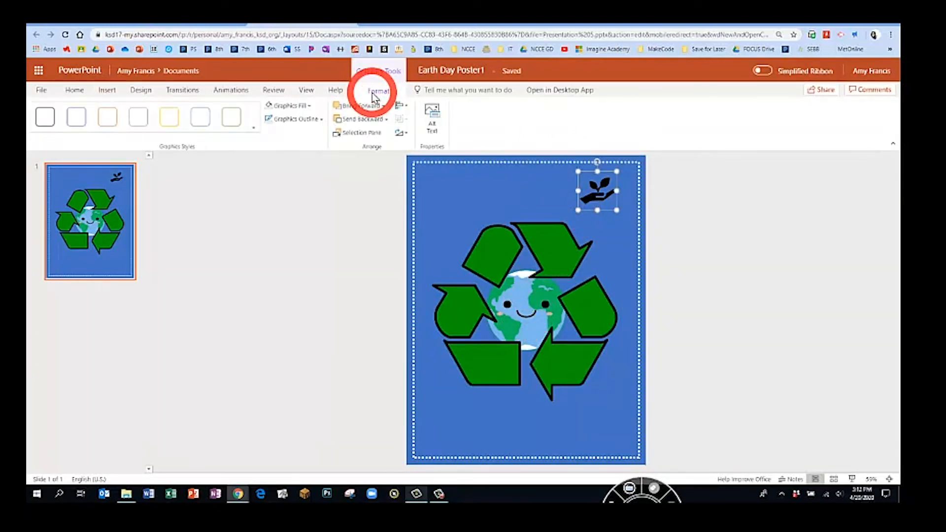
left_click(293, 106)
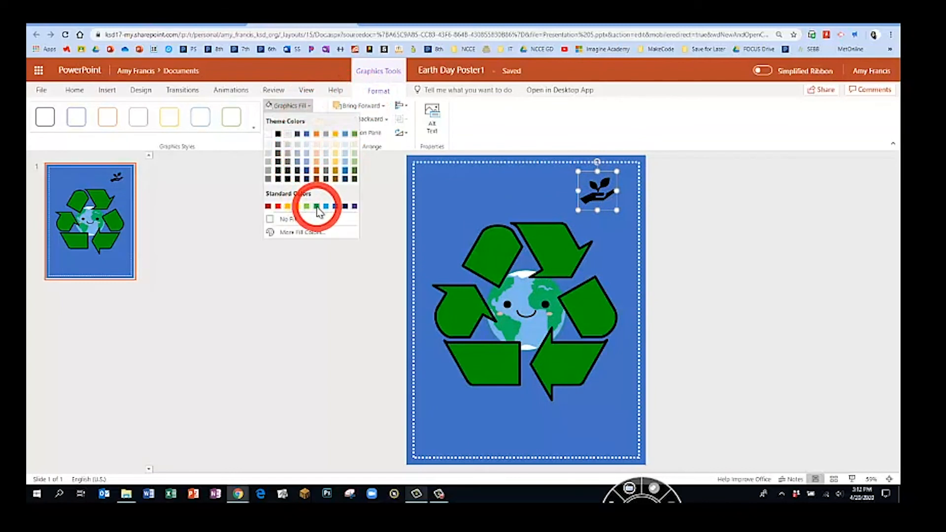
left_click(315, 206)
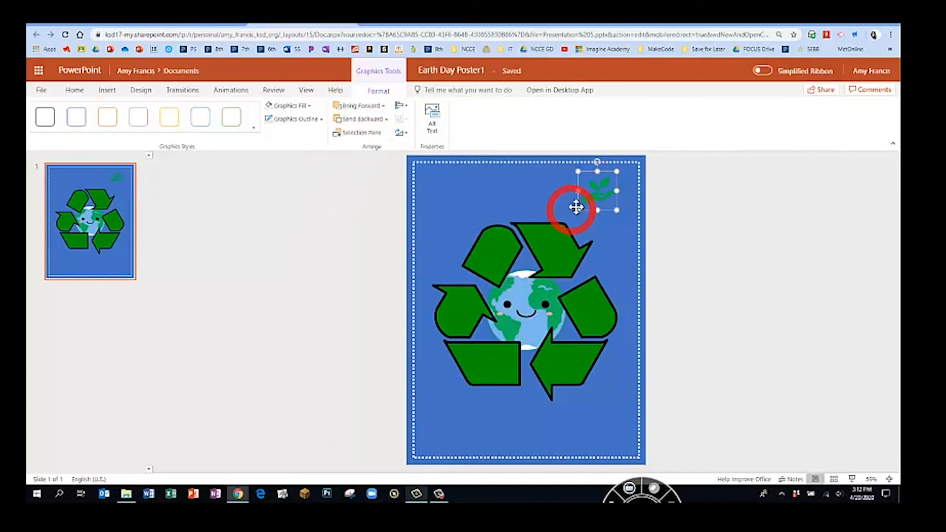
left_click_drag(576, 208, 603, 216)
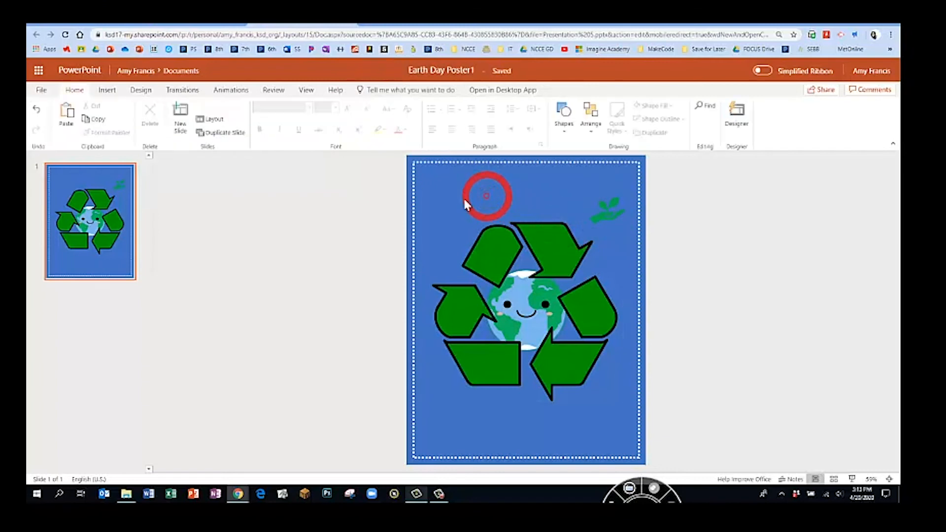
Step: Add a text box near the top of the poster and select its placeholder text
left_click(107, 90)
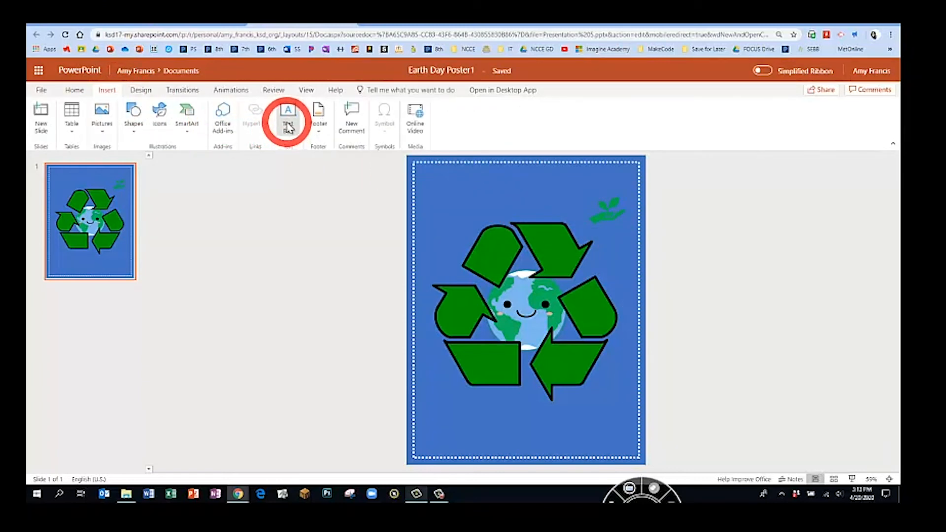
left_click(288, 114)
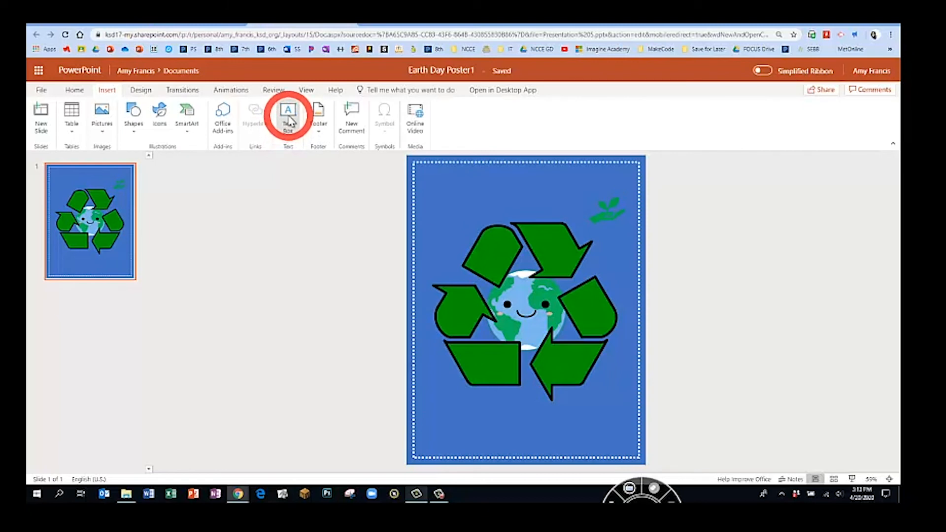
left_click(287, 115)
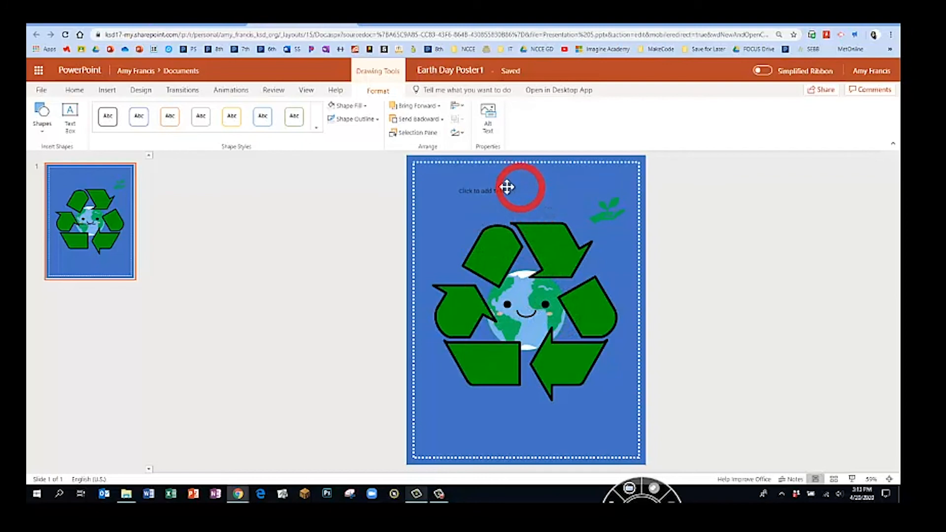
left_click(483, 189)
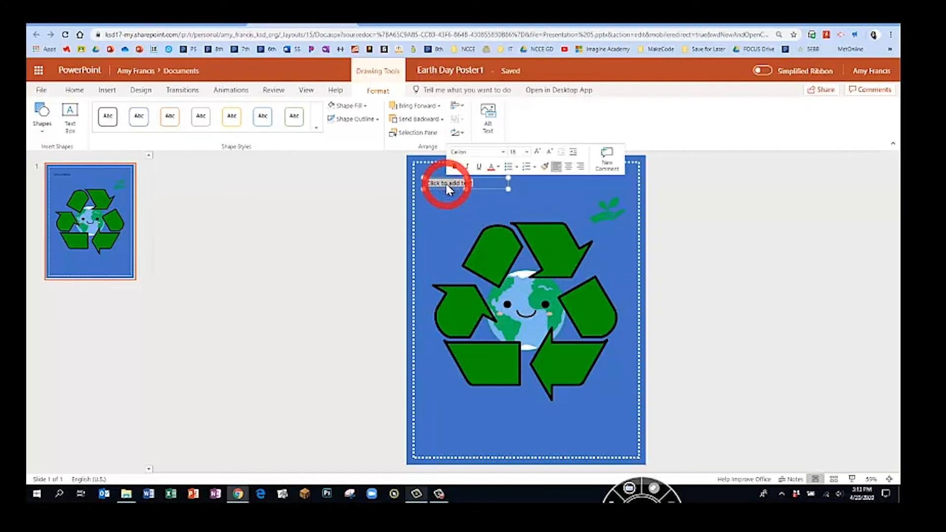
Step: Set the title font to Franklin Gothic Heavy
left_click(503, 152)
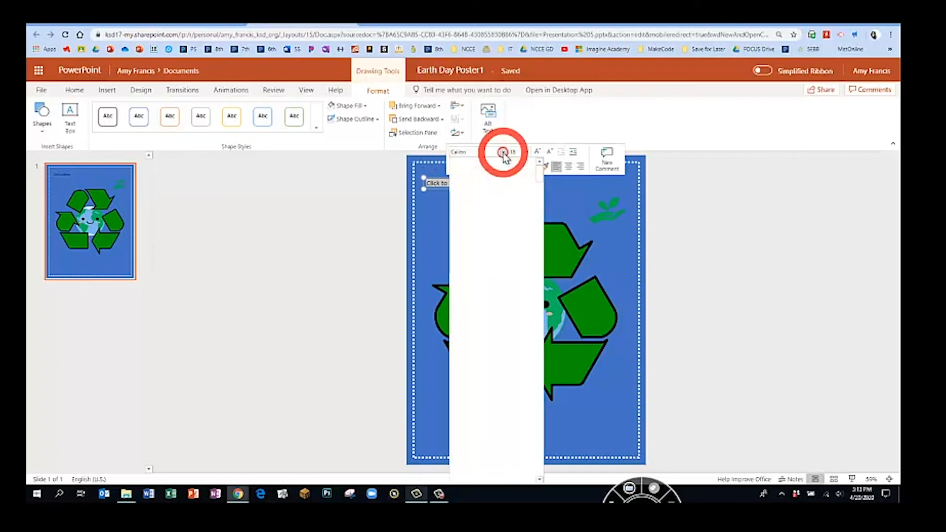
left_click(503, 152)
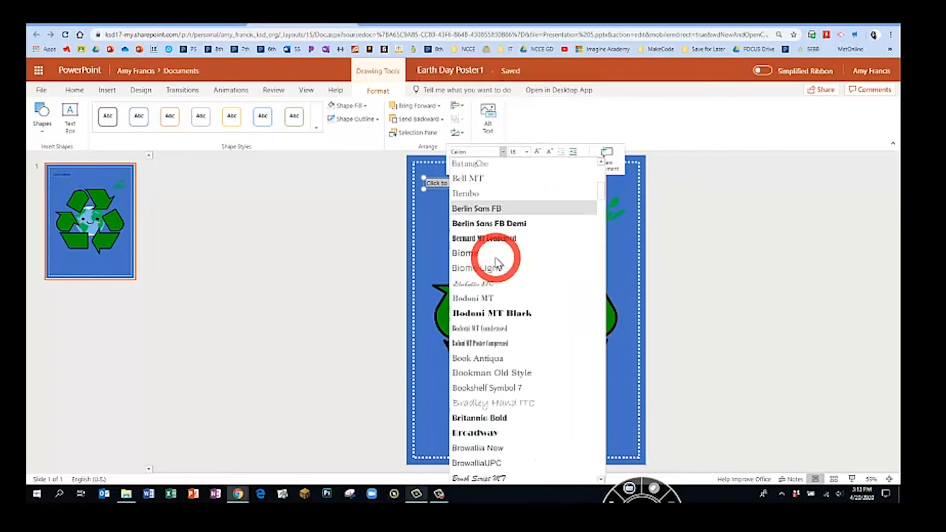
scroll("down", 3)
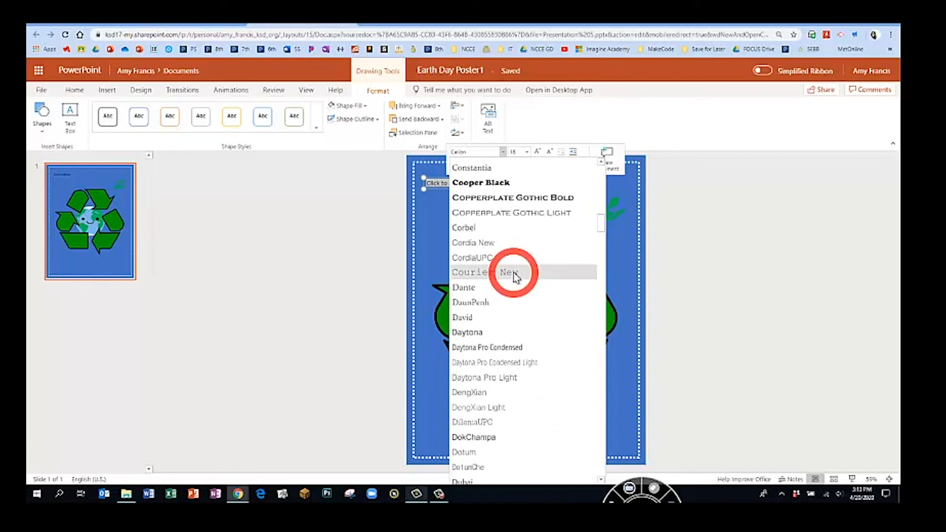
scroll("down", 3)
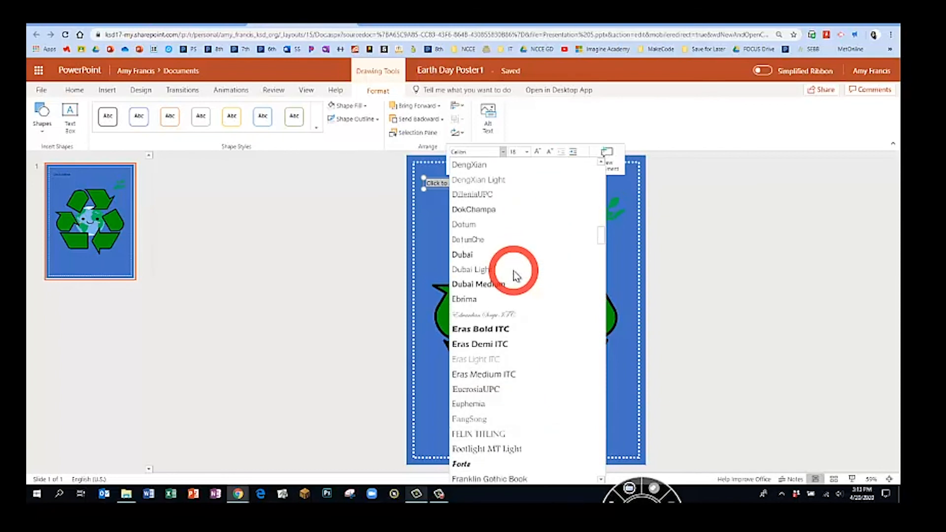
scroll("down", 3)
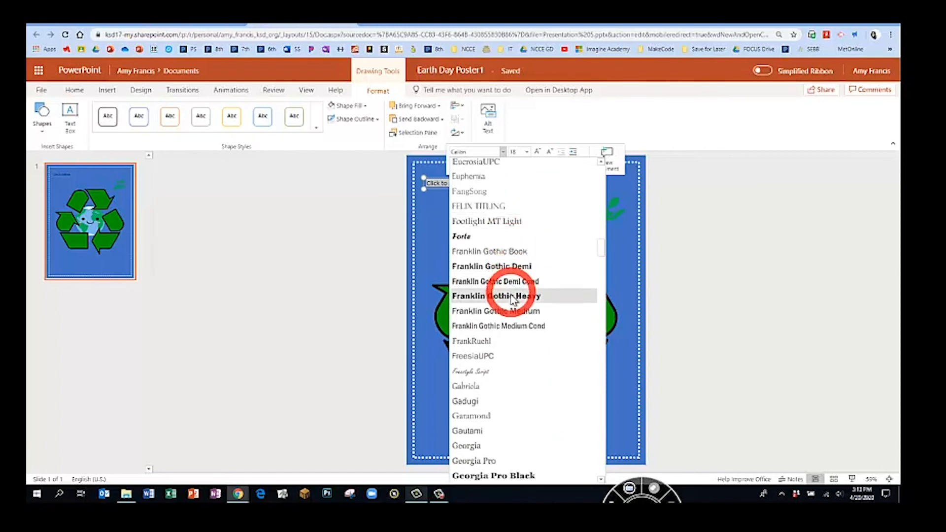
left_click(495, 295)
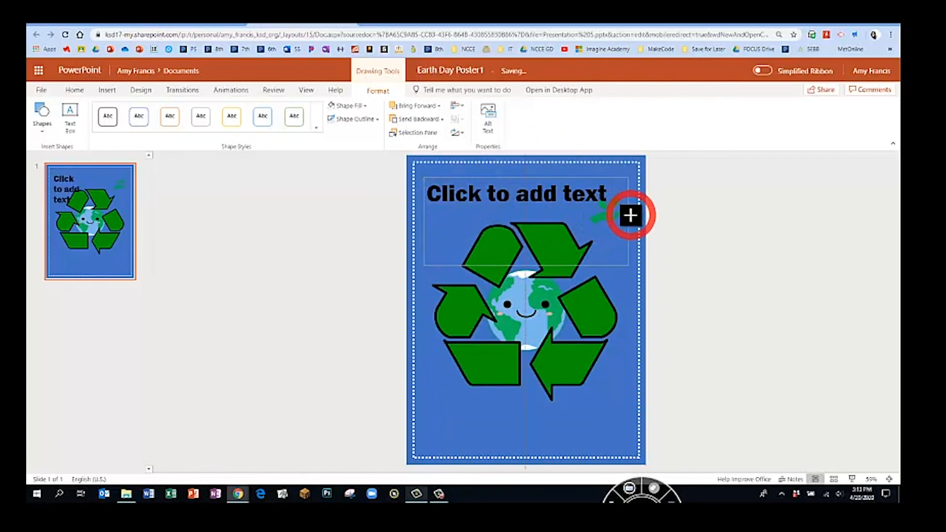
Step: Enter 'Recycle!' as the large bold title text
left_click(630, 216)
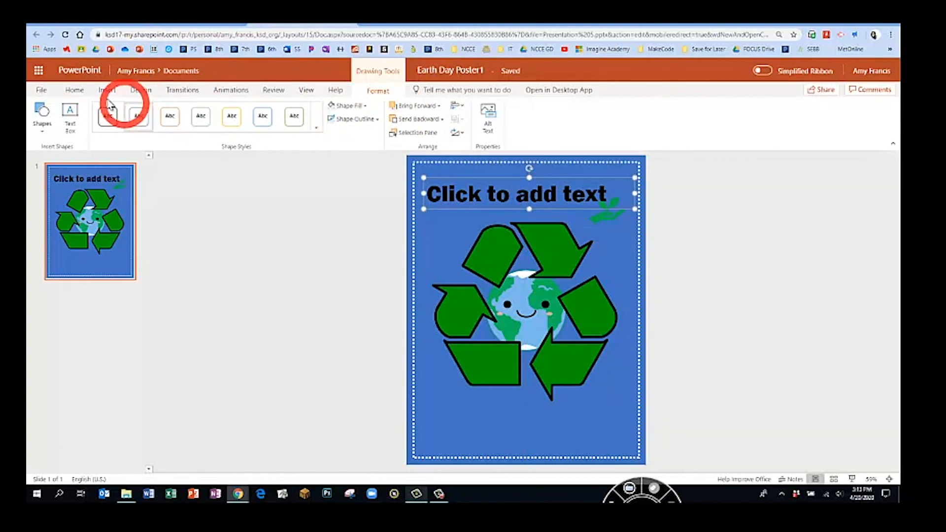
left_click(74, 90)
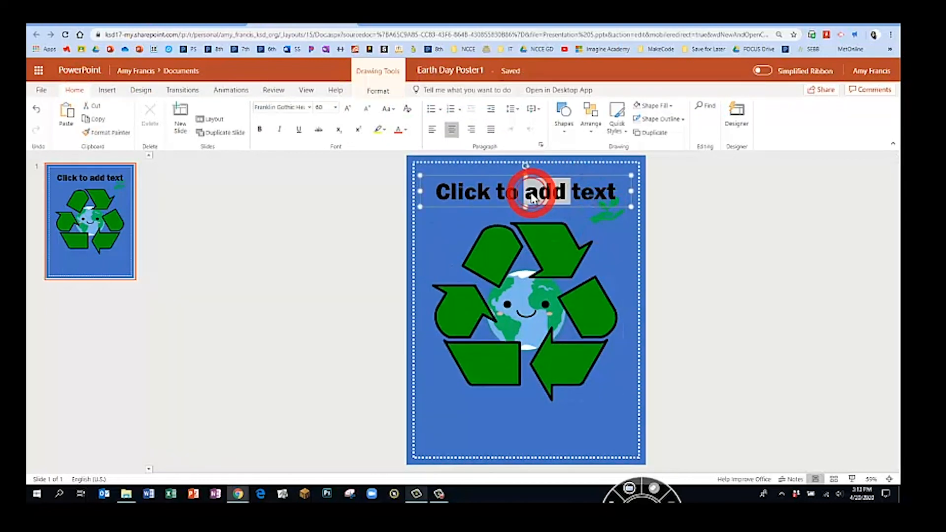
type("Recycle!")
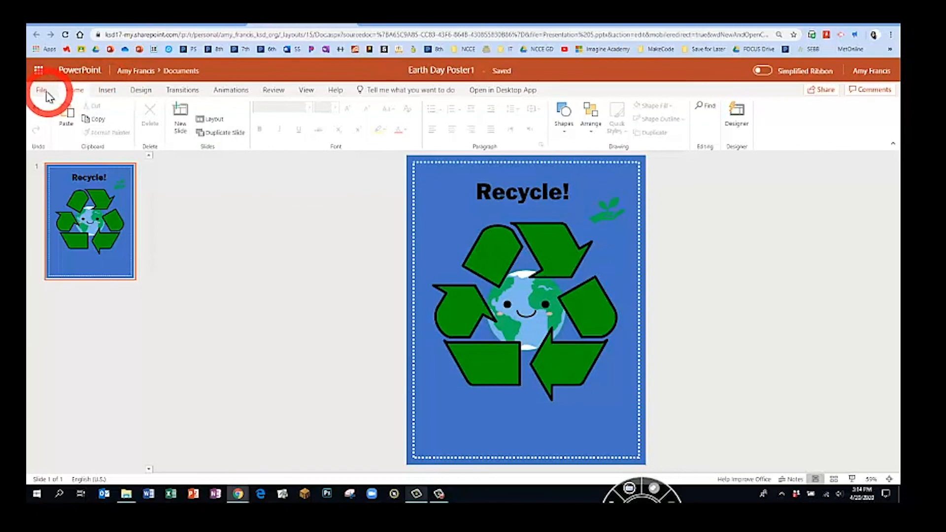
Step: Download the Earth Day Poster1 presentation as a PDF file
left_click(40, 90)
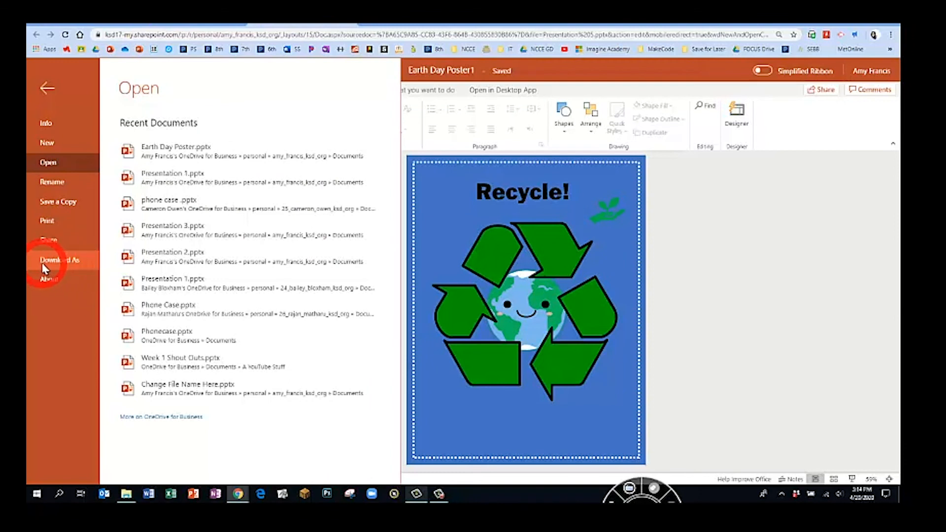
left_click(59, 259)
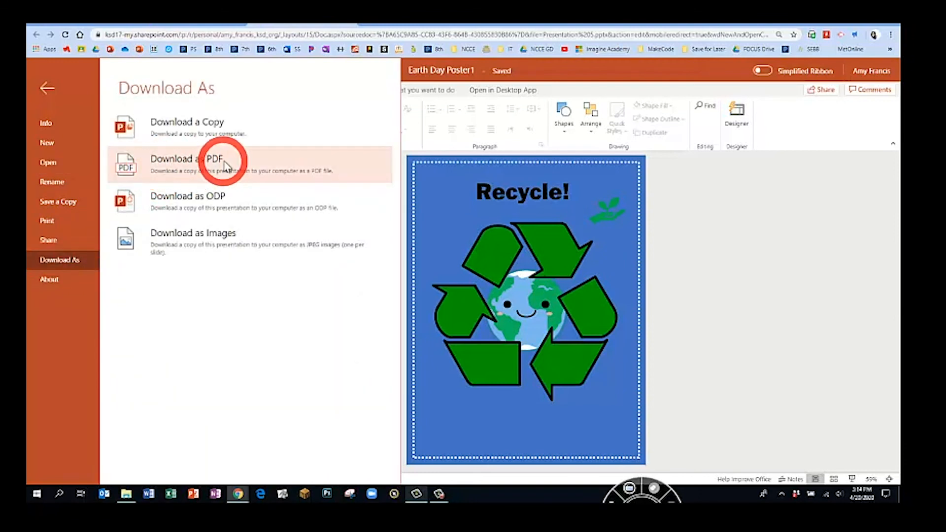
mouse_move(178, 166)
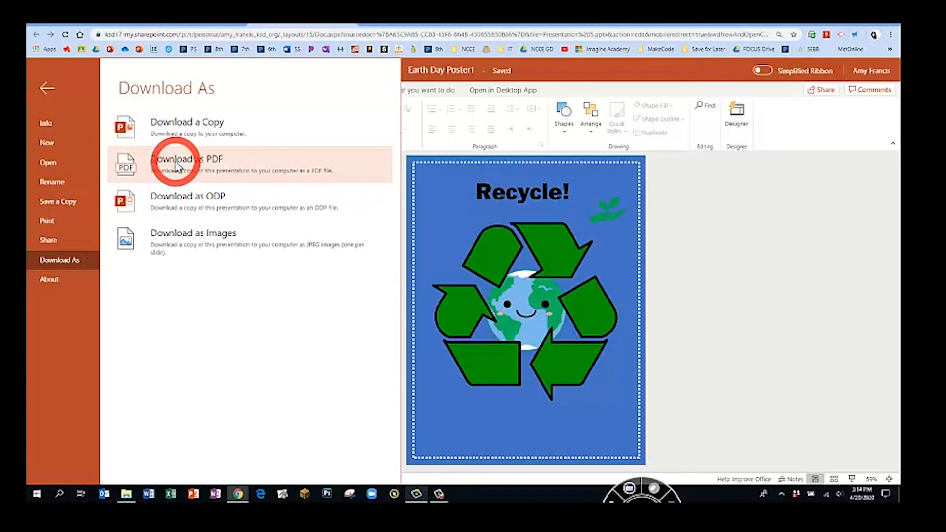
left_click(187, 158)
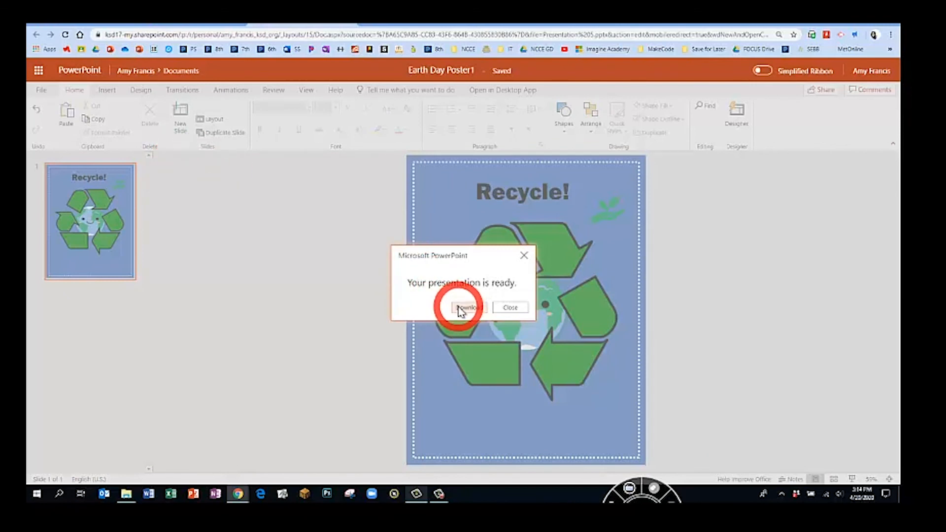
left_click(467, 308)
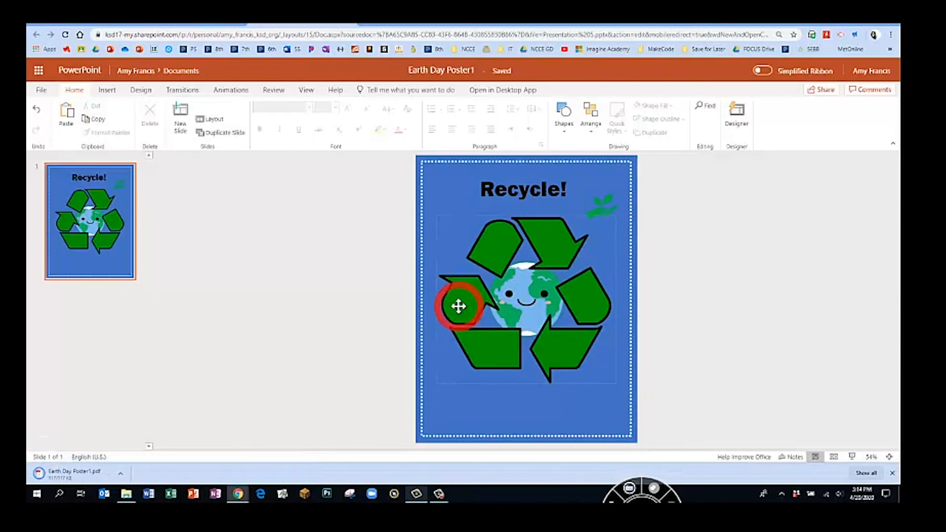